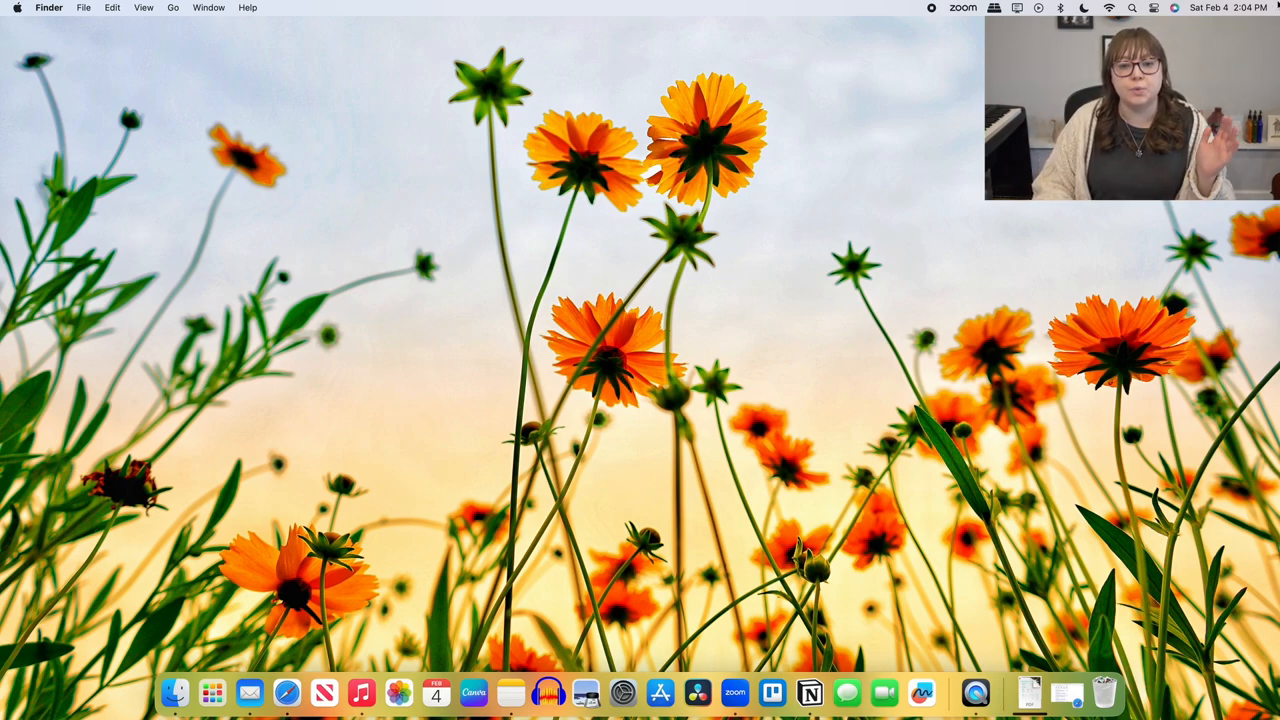
mouse_move(878, 142)
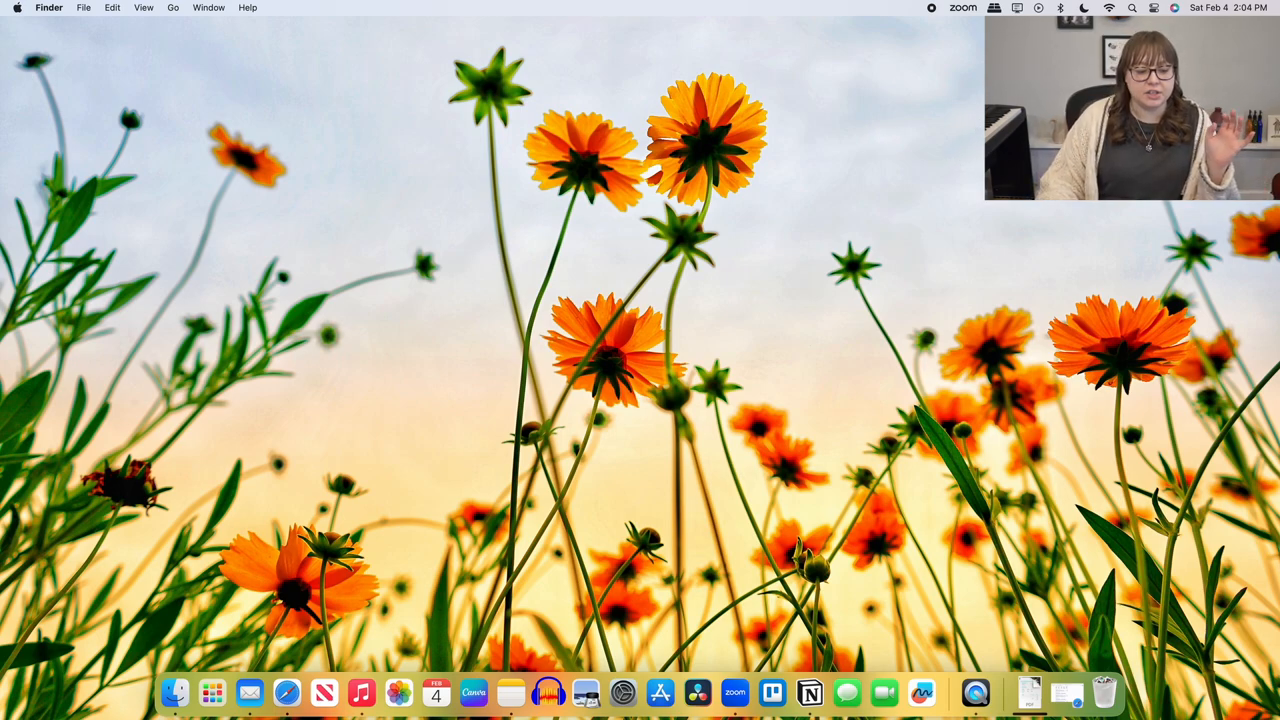
mouse_move(248, 692)
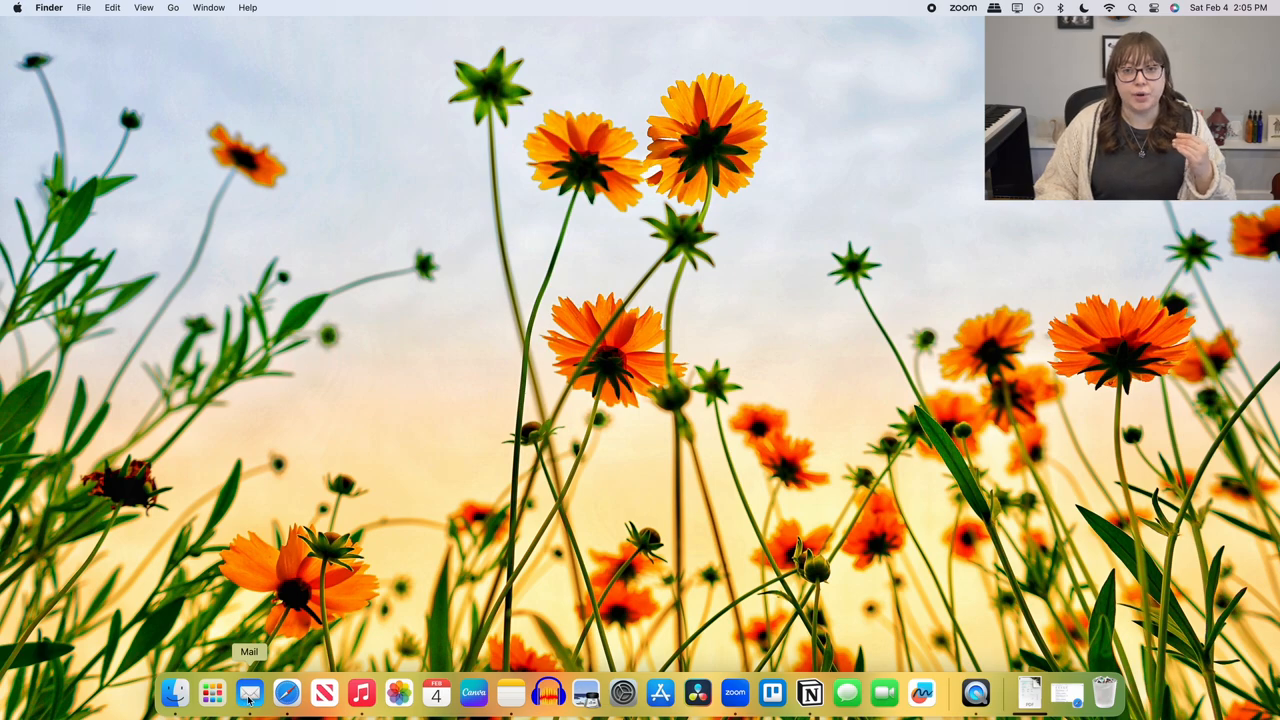
- Launch Zoom from the Dock and start a new meeting with the self-view webcam feed
click(248, 692)
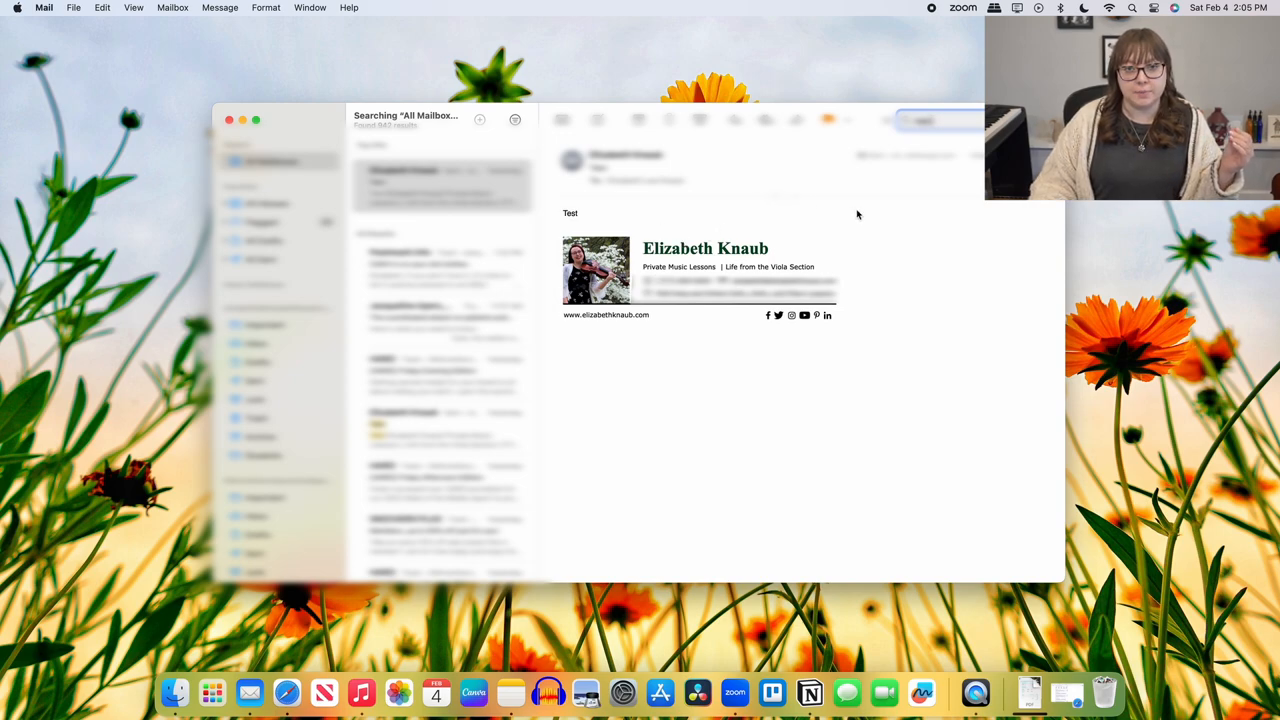
mouse_move(868, 244)
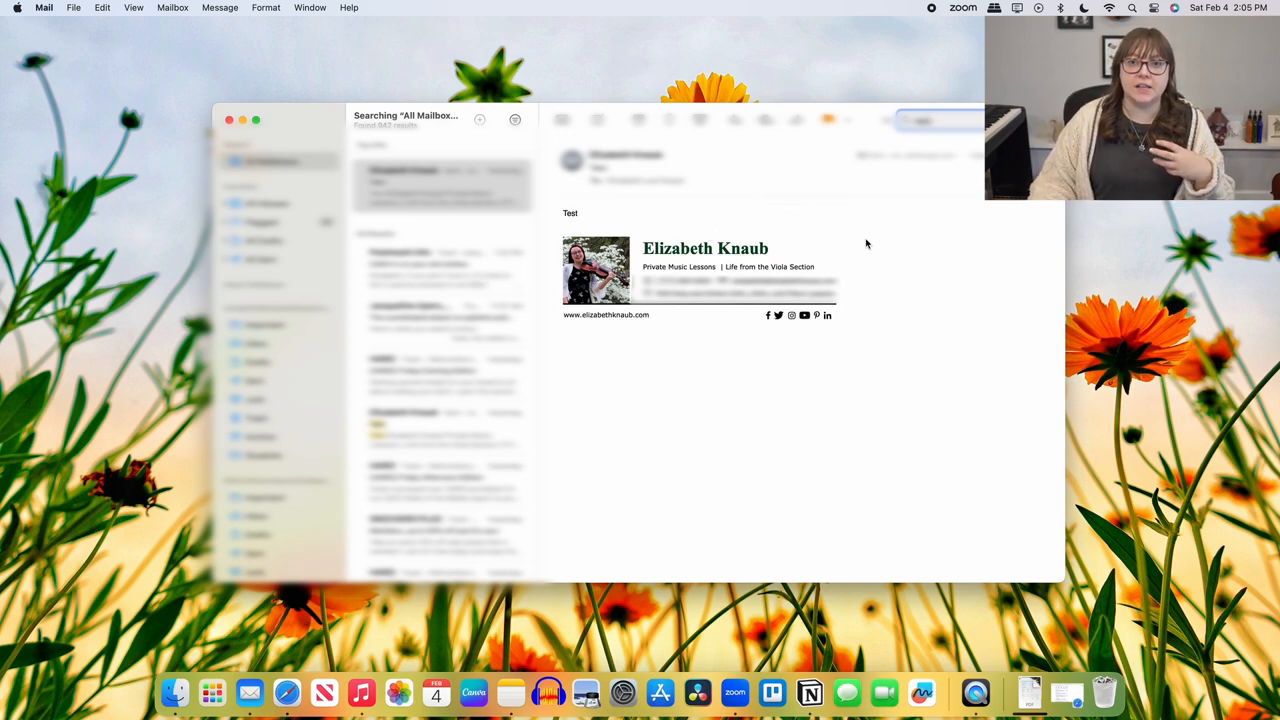
mouse_move(858, 268)
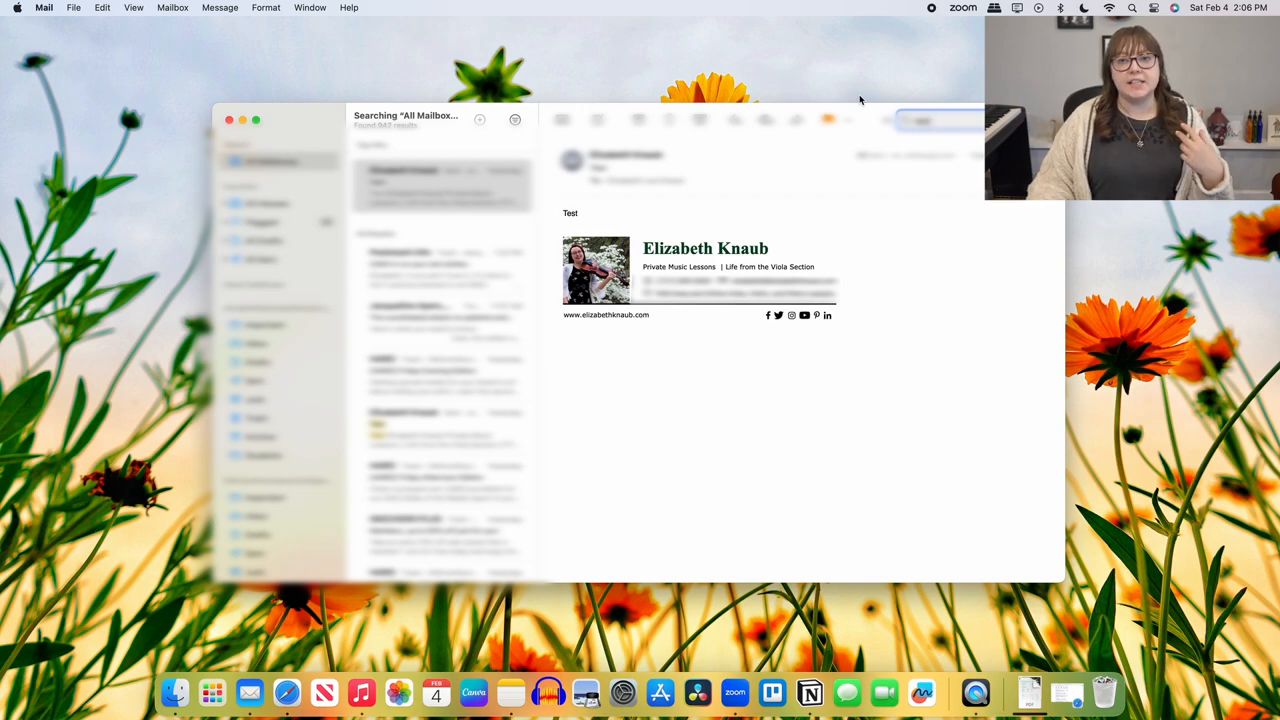
mouse_move(784, 328)
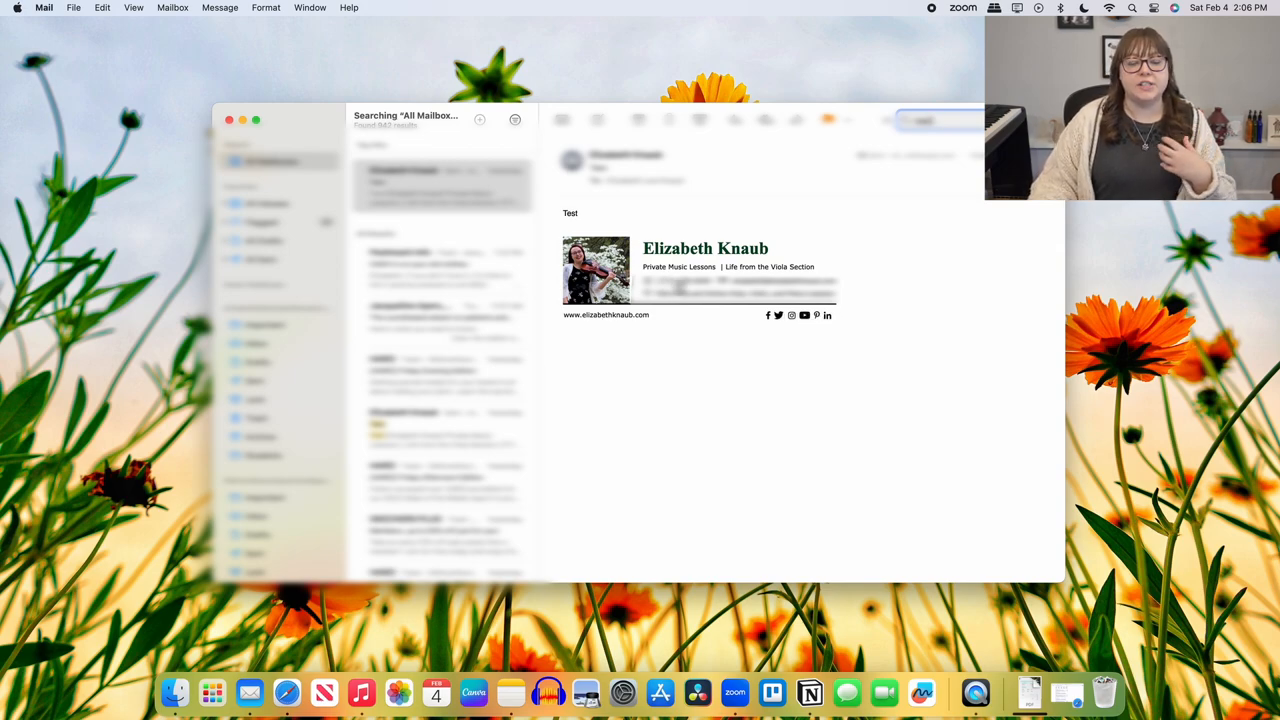
mouse_move(908, 252)
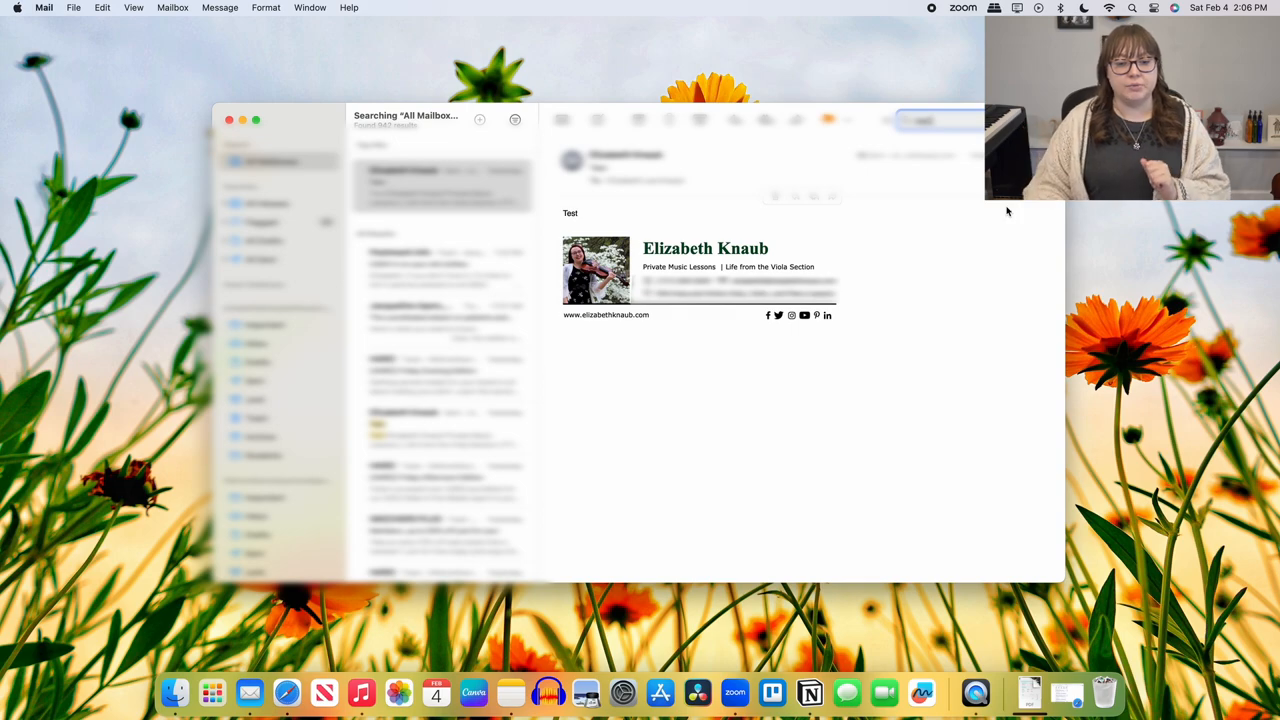
mouse_move(960, 262)
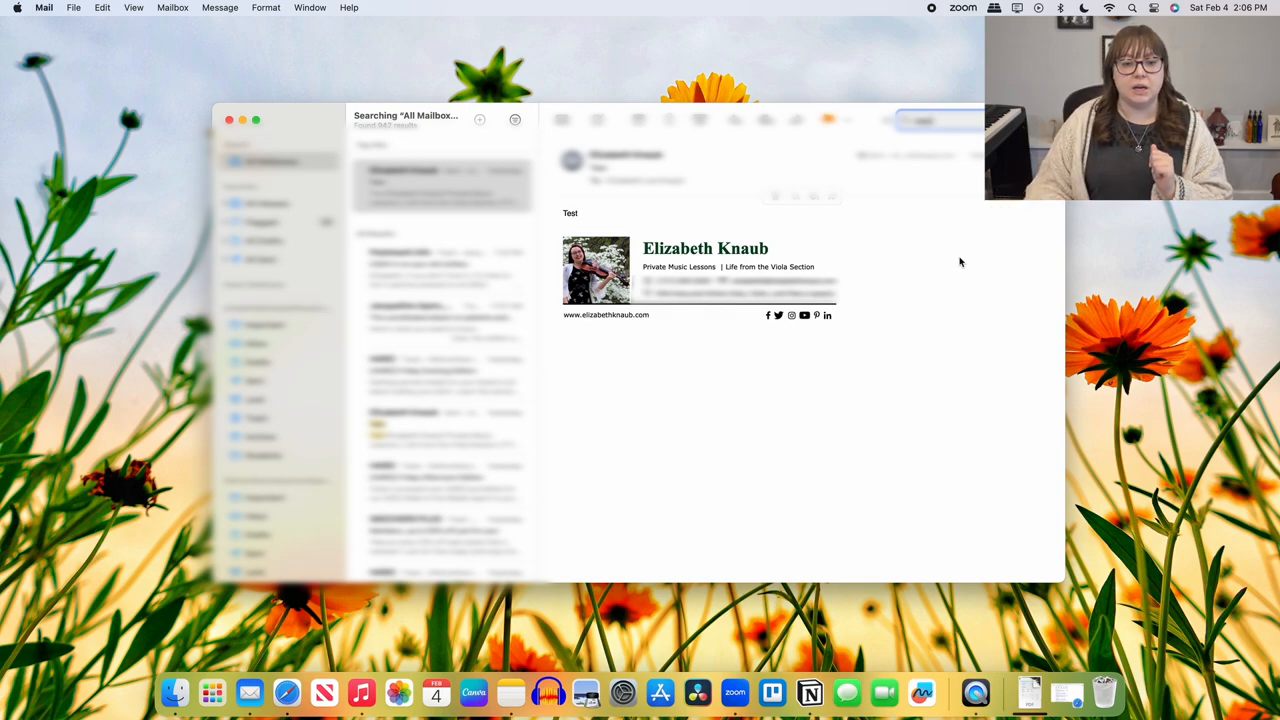
mouse_move(908, 238)
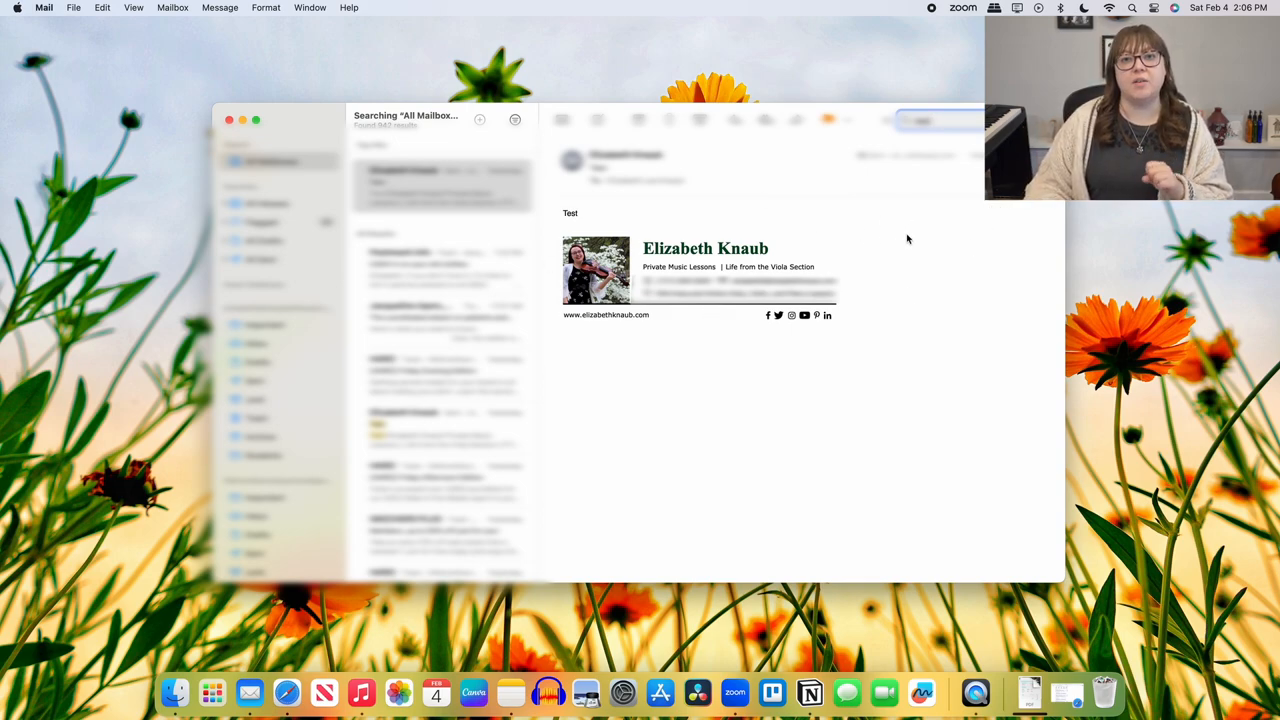
mouse_move(900, 252)
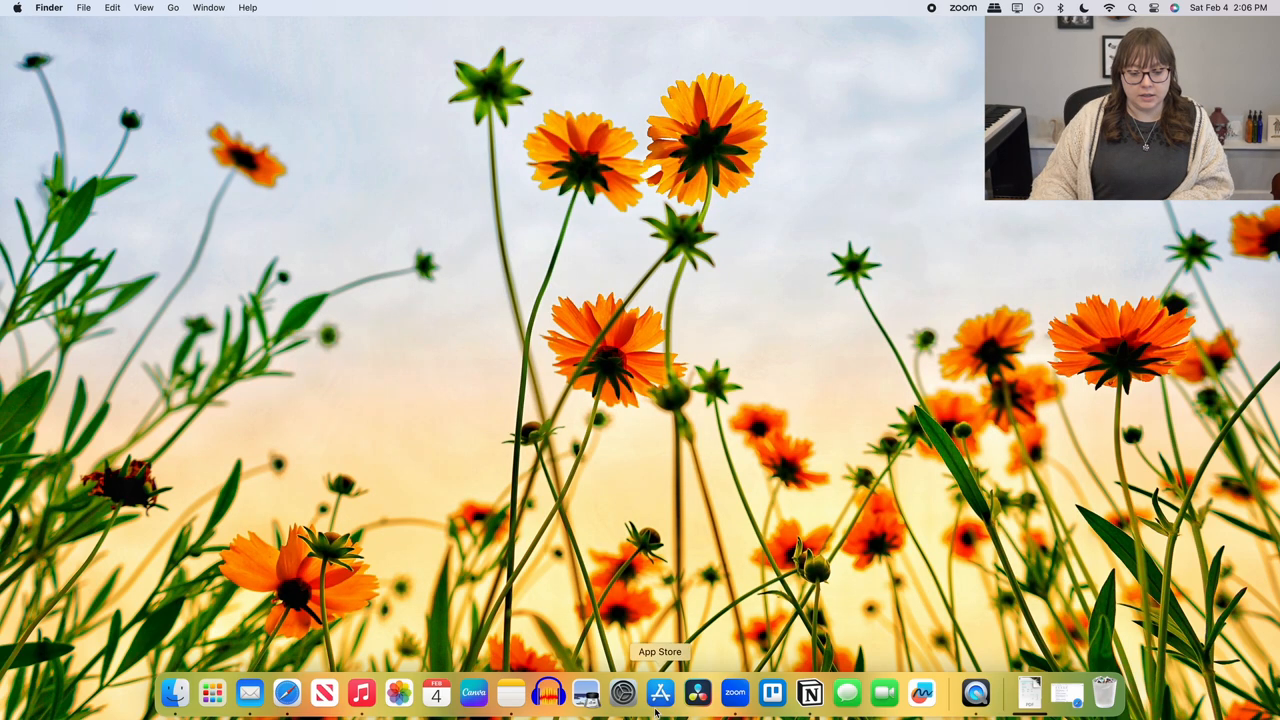
mouse_move(734, 692)
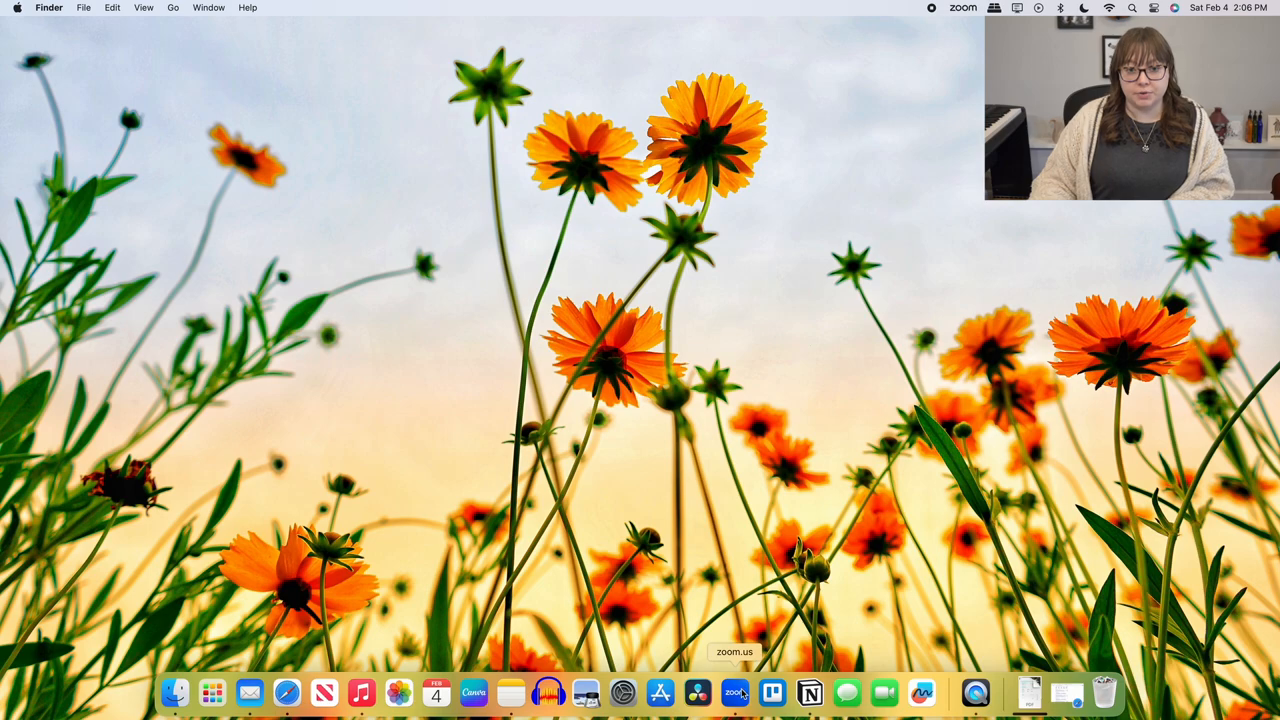
click(734, 692)
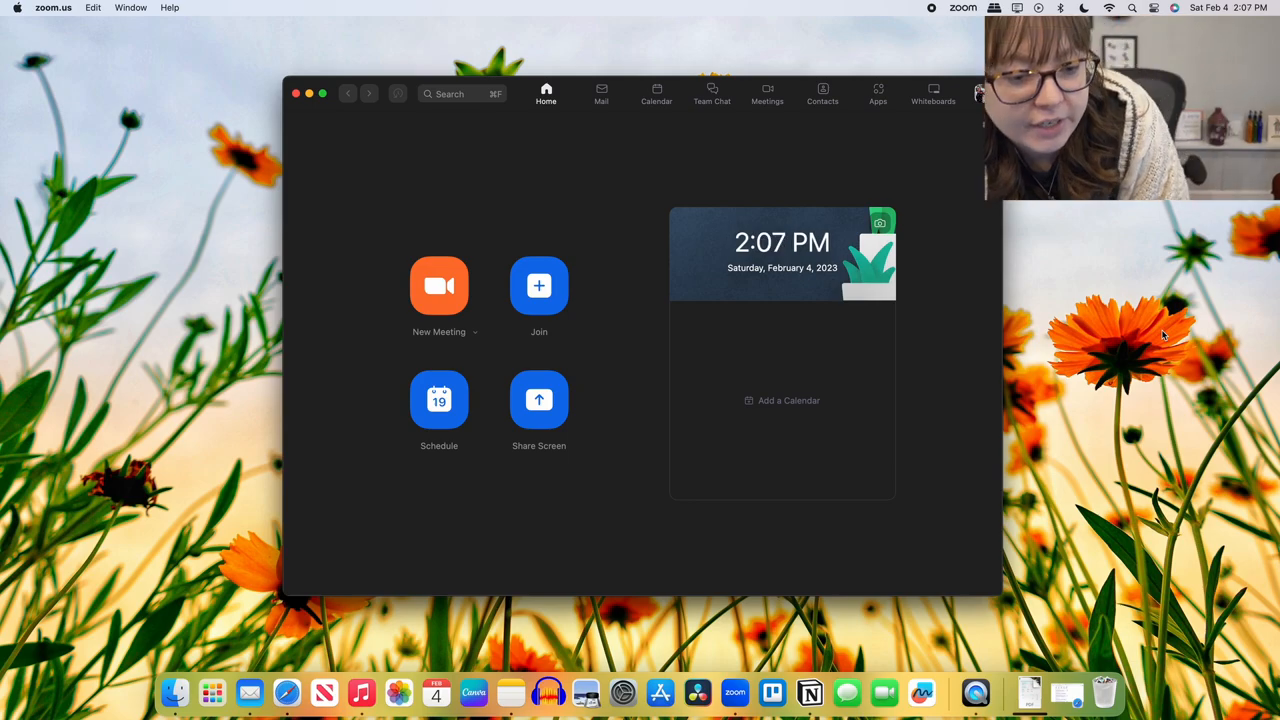
click(440, 286)
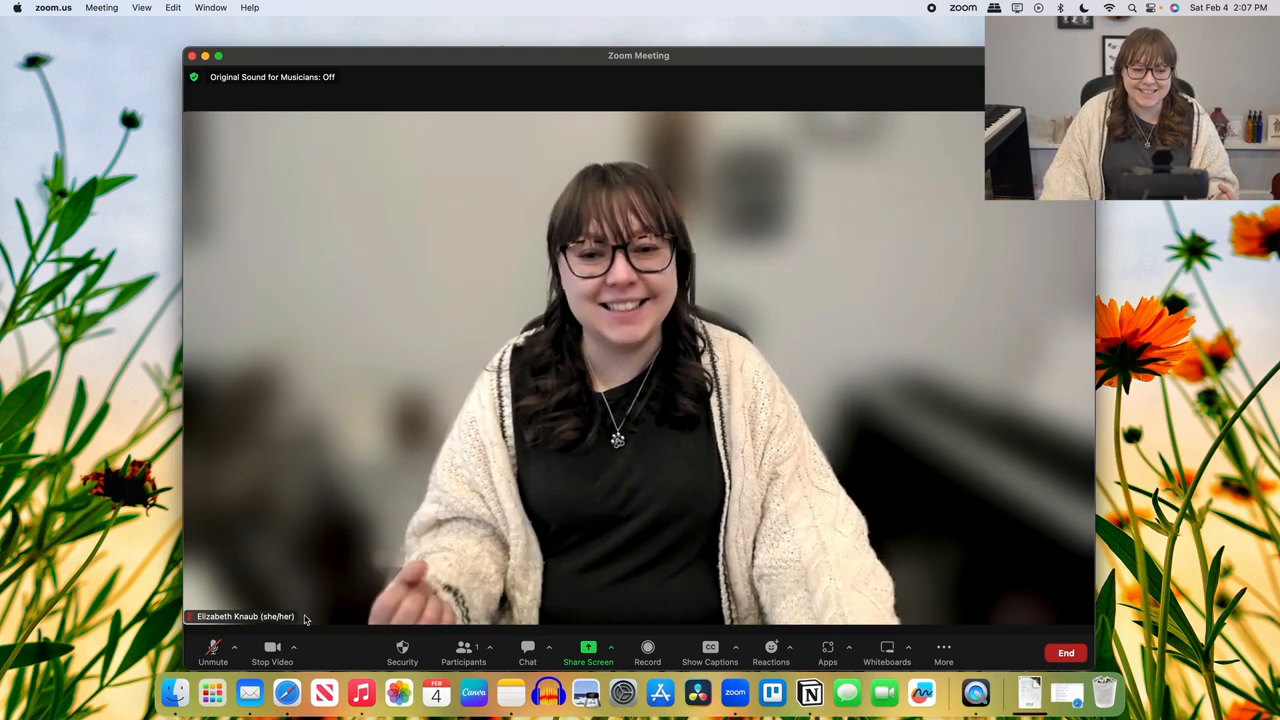
- Apply the Earth-from-space virtual background, then remove it to show the real unblurred room
click(292, 648)
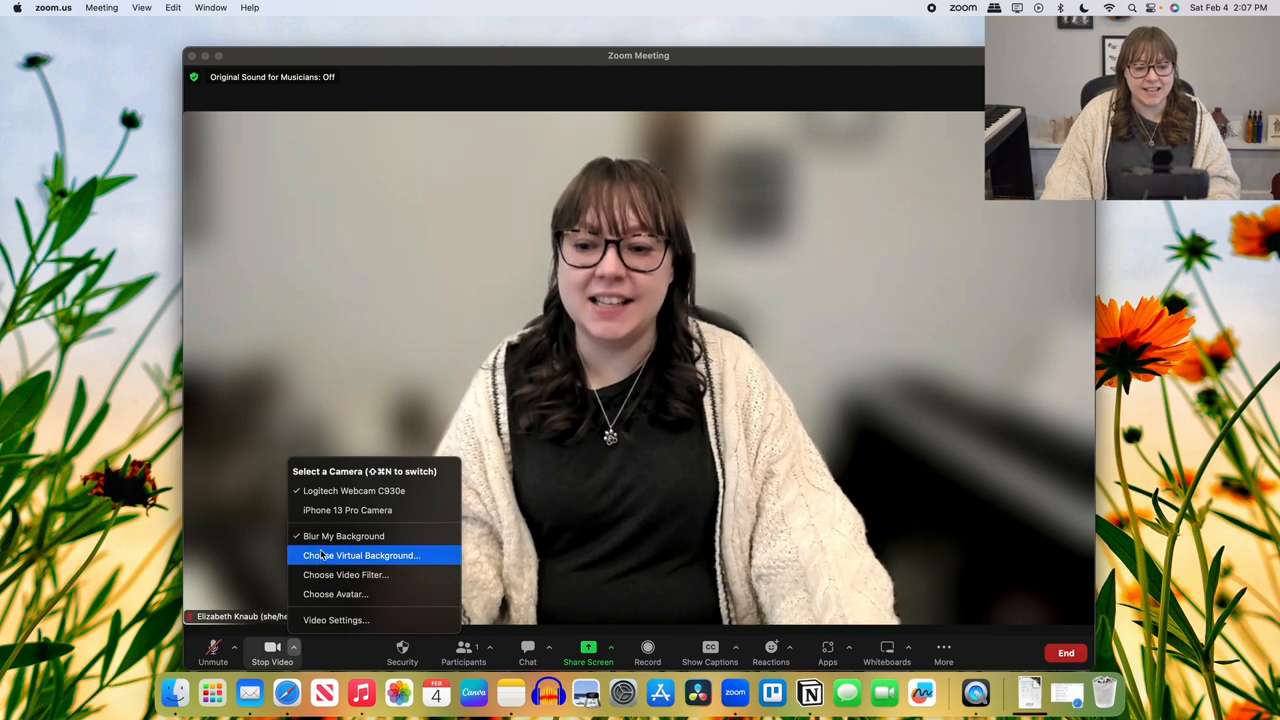
click(360, 556)
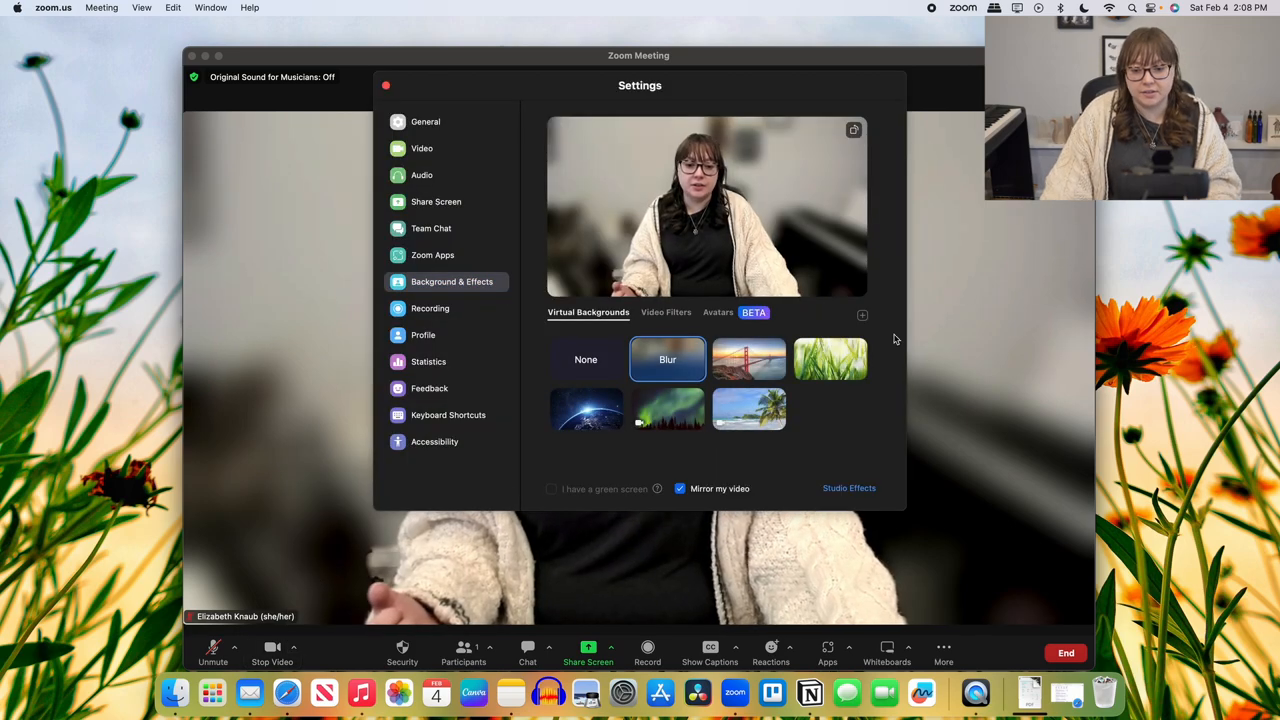
click(586, 408)
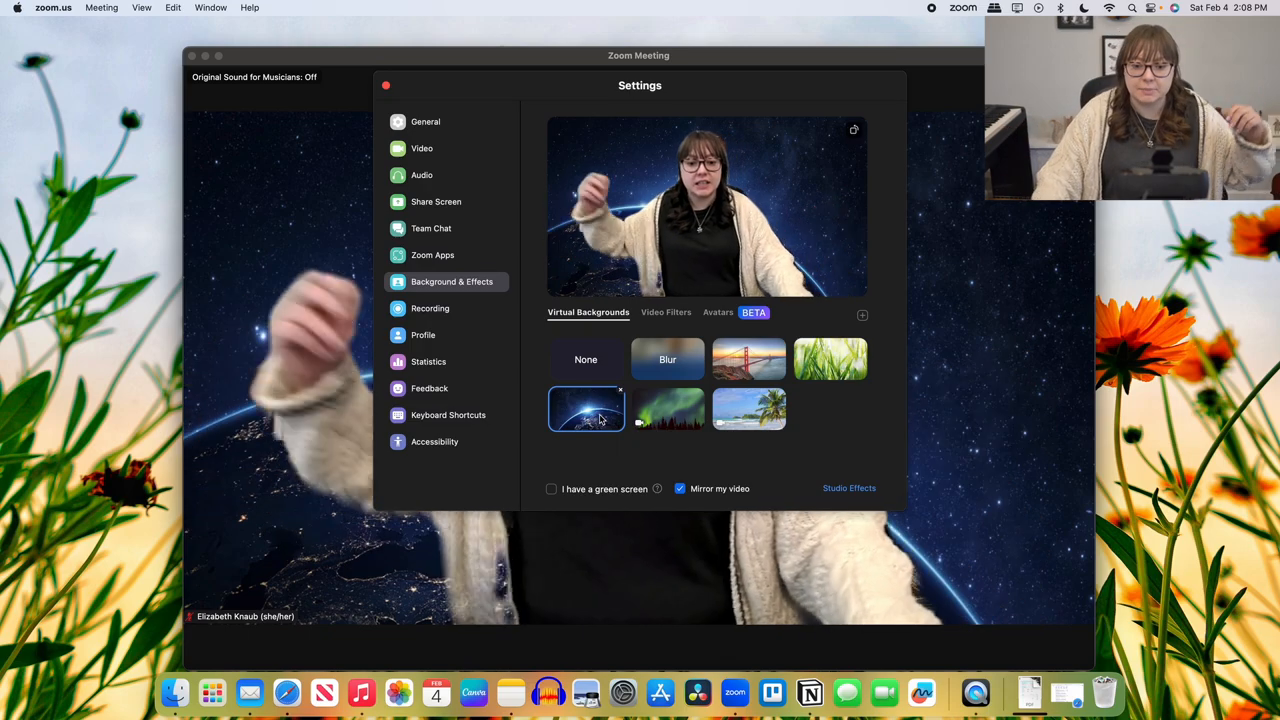
click(384, 84)
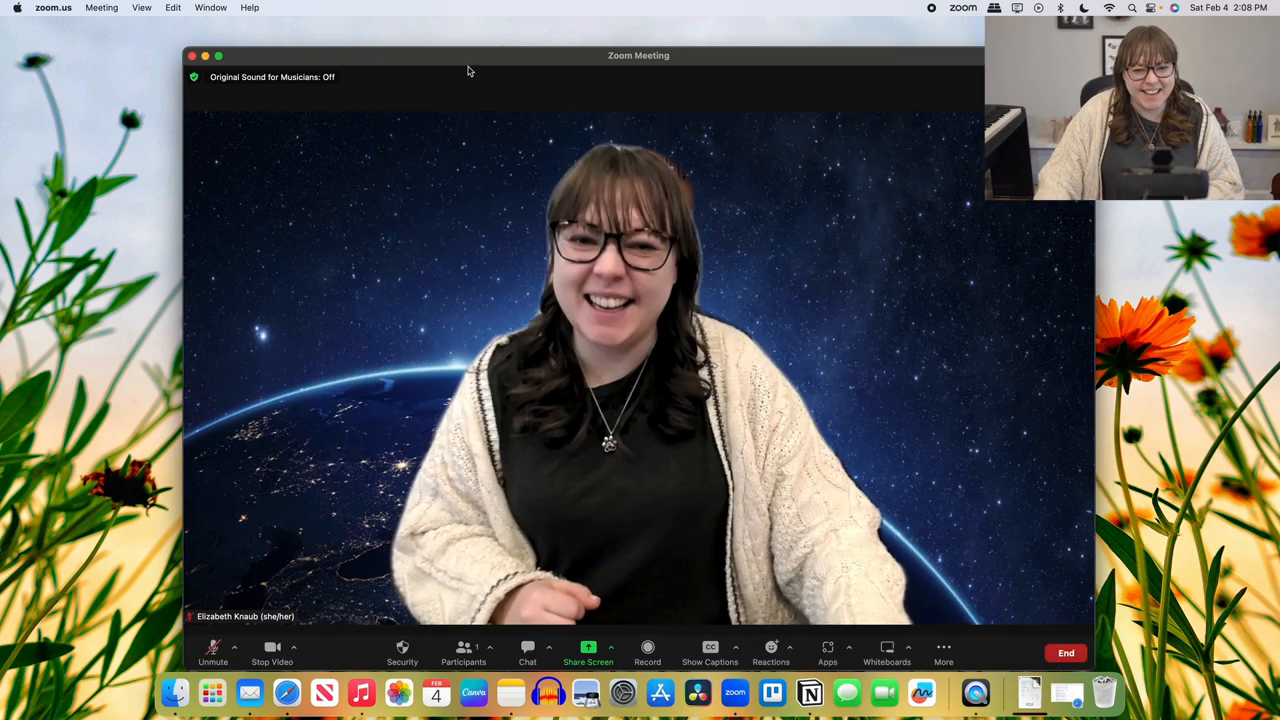
click(292, 648)
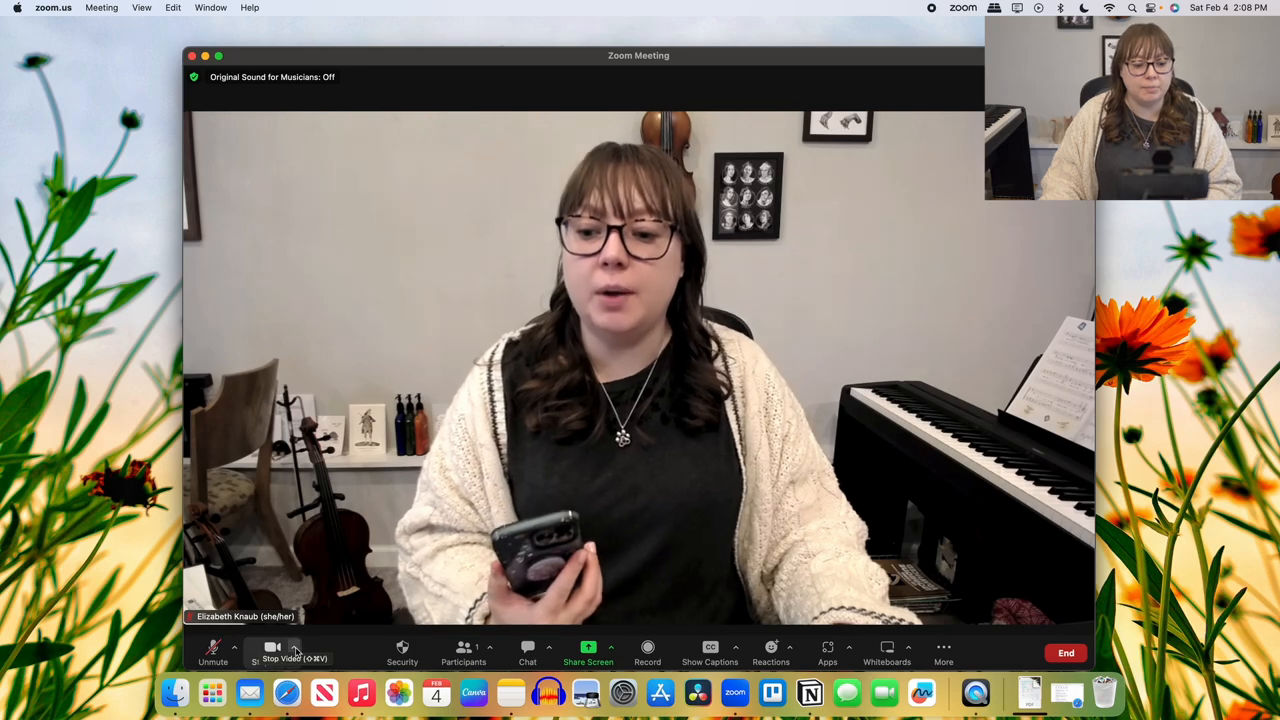
- Switch the meeting video to the iPhone 13 Pro Camera, giving a blurry close-up
click(294, 648)
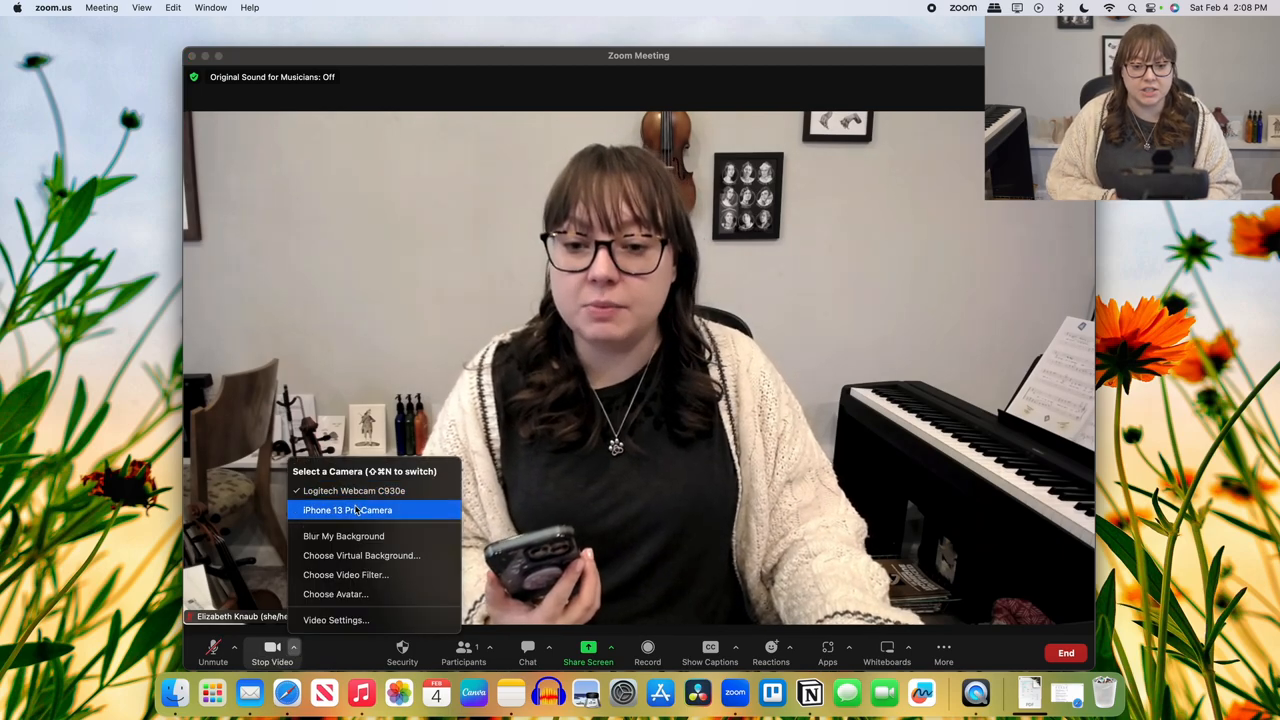
click(348, 510)
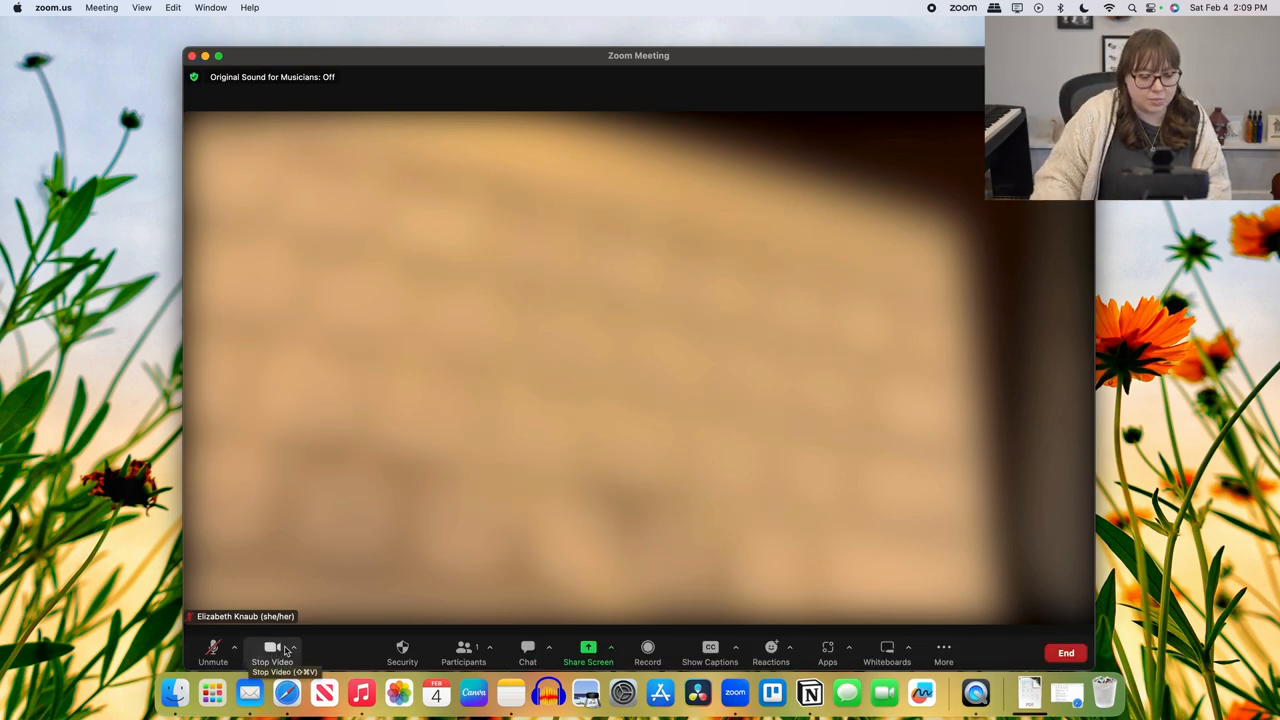
click(292, 648)
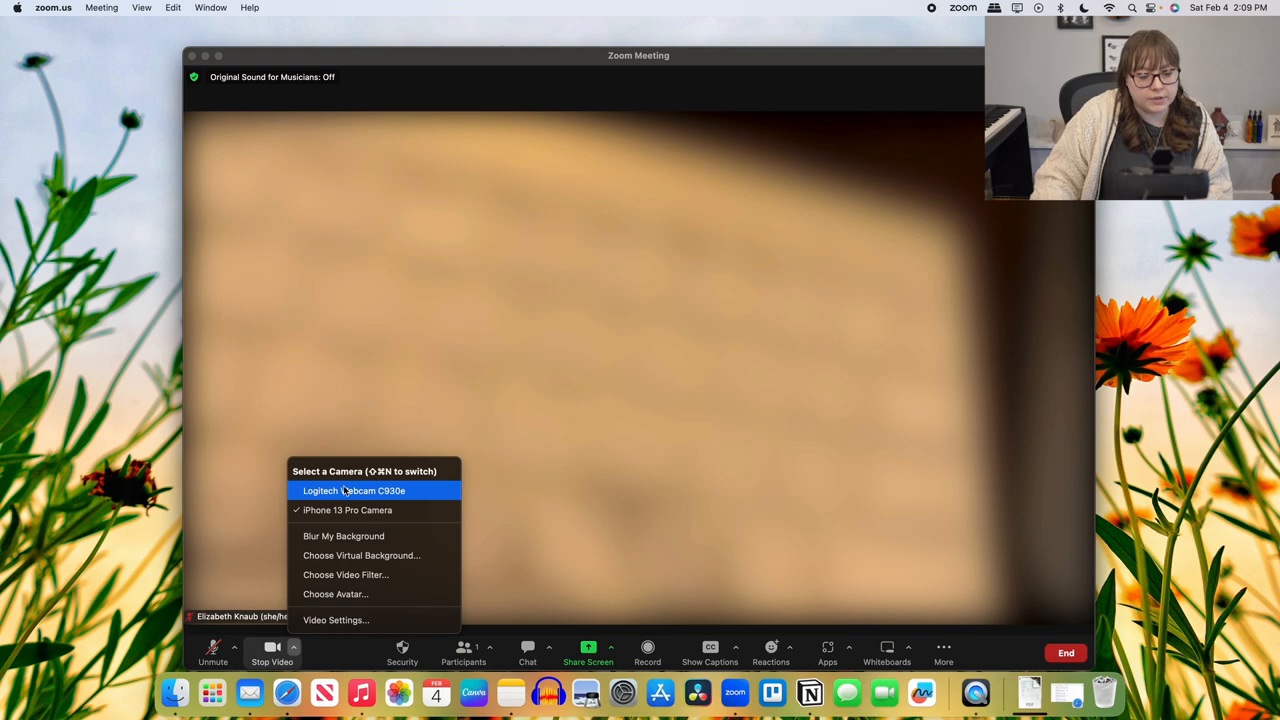
- Switch the meeting video back to the Logitech Webcam C930e showing the room
click(352, 490)
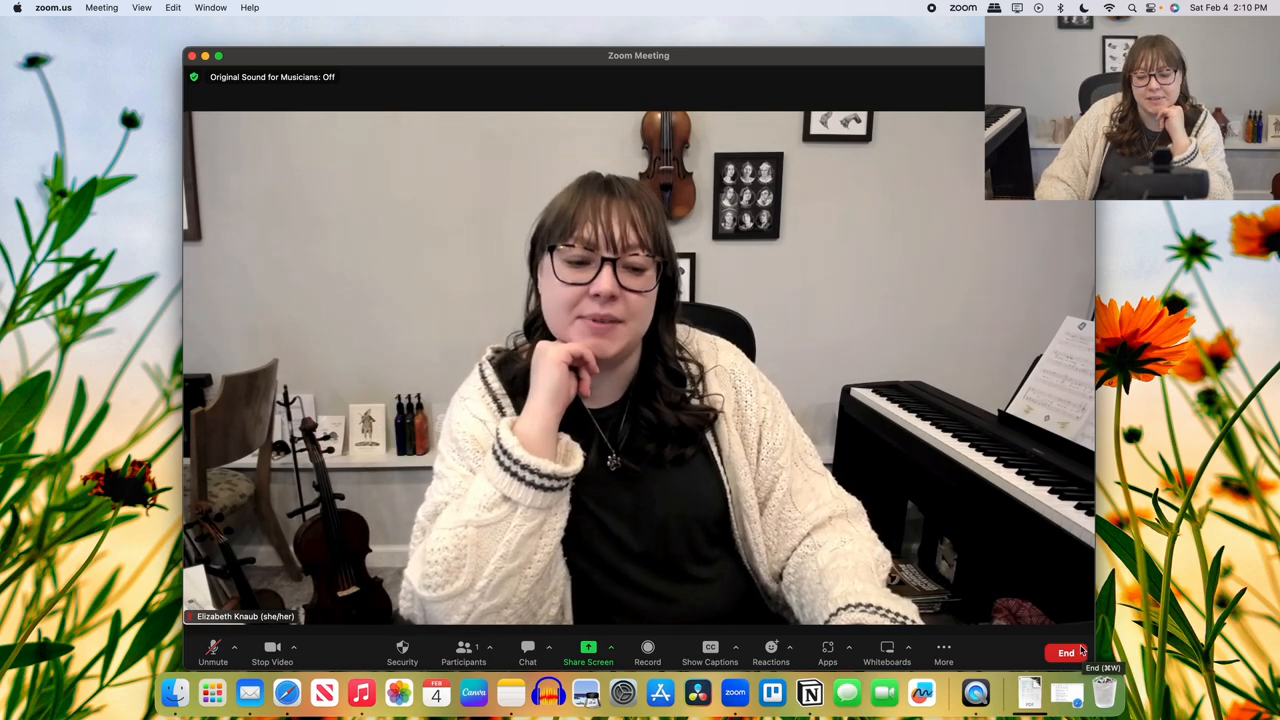
click(1066, 652)
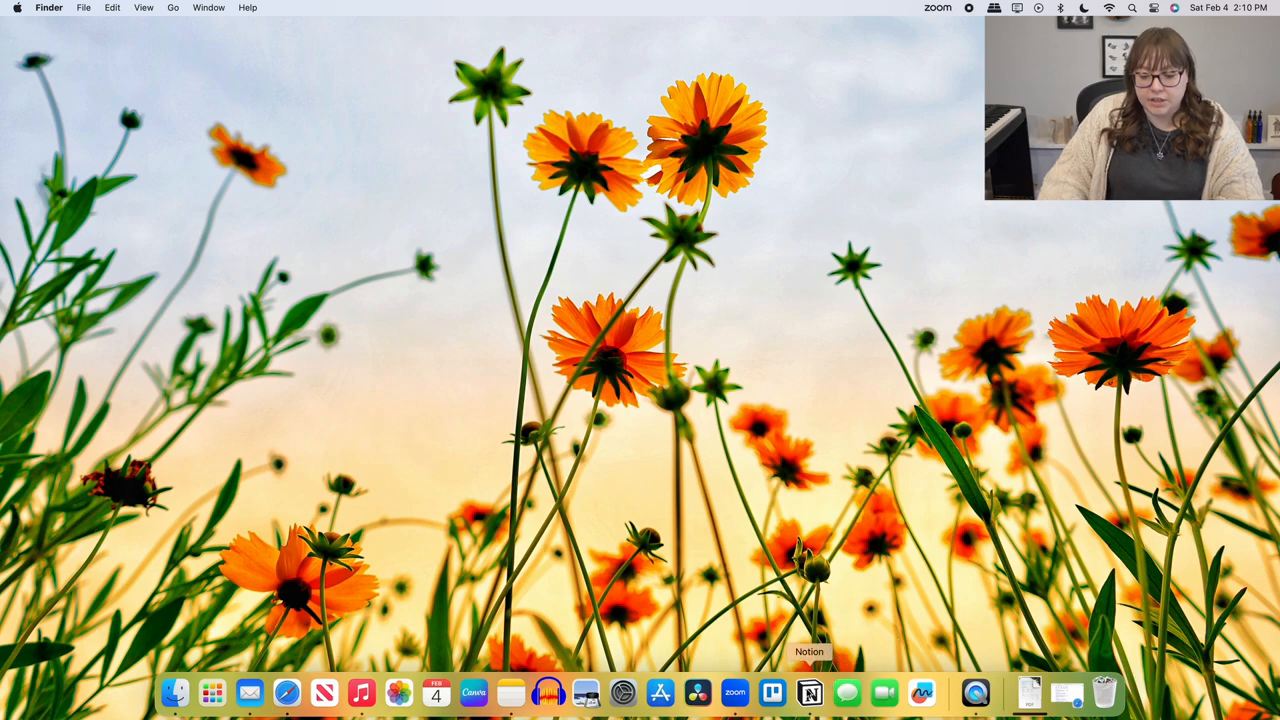
mouse_move(734, 692)
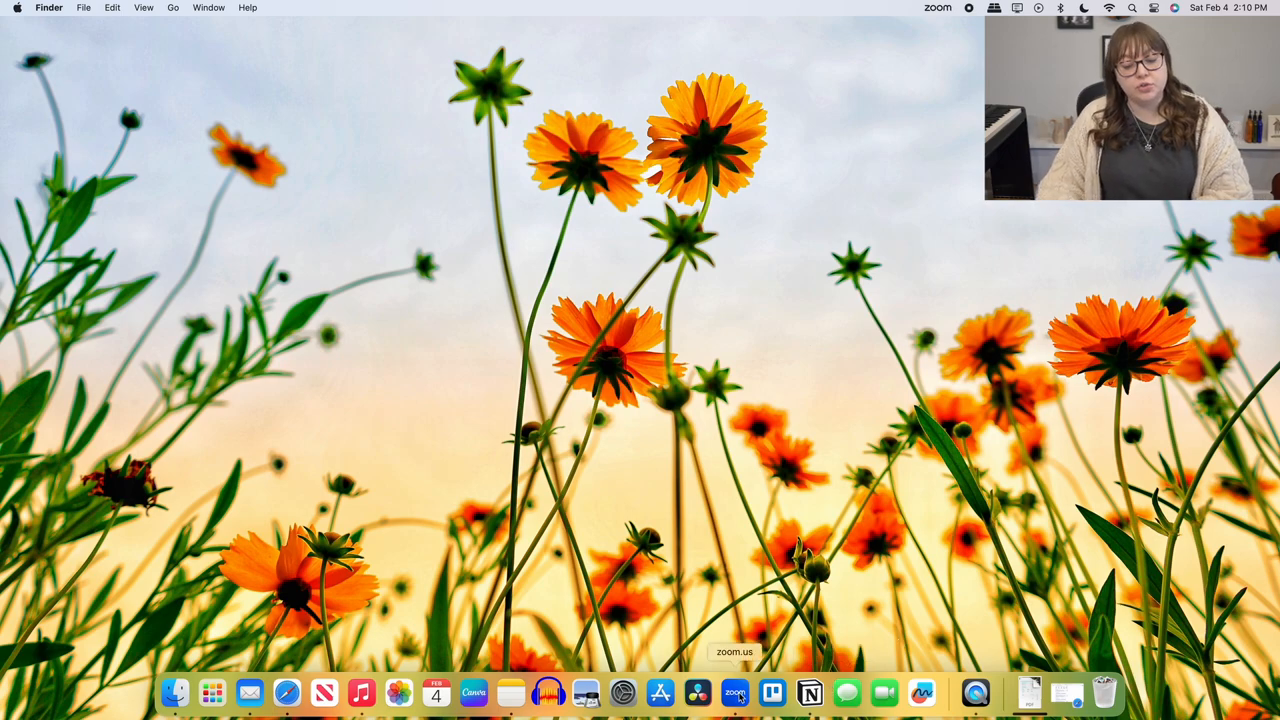
mouse_move(772, 692)
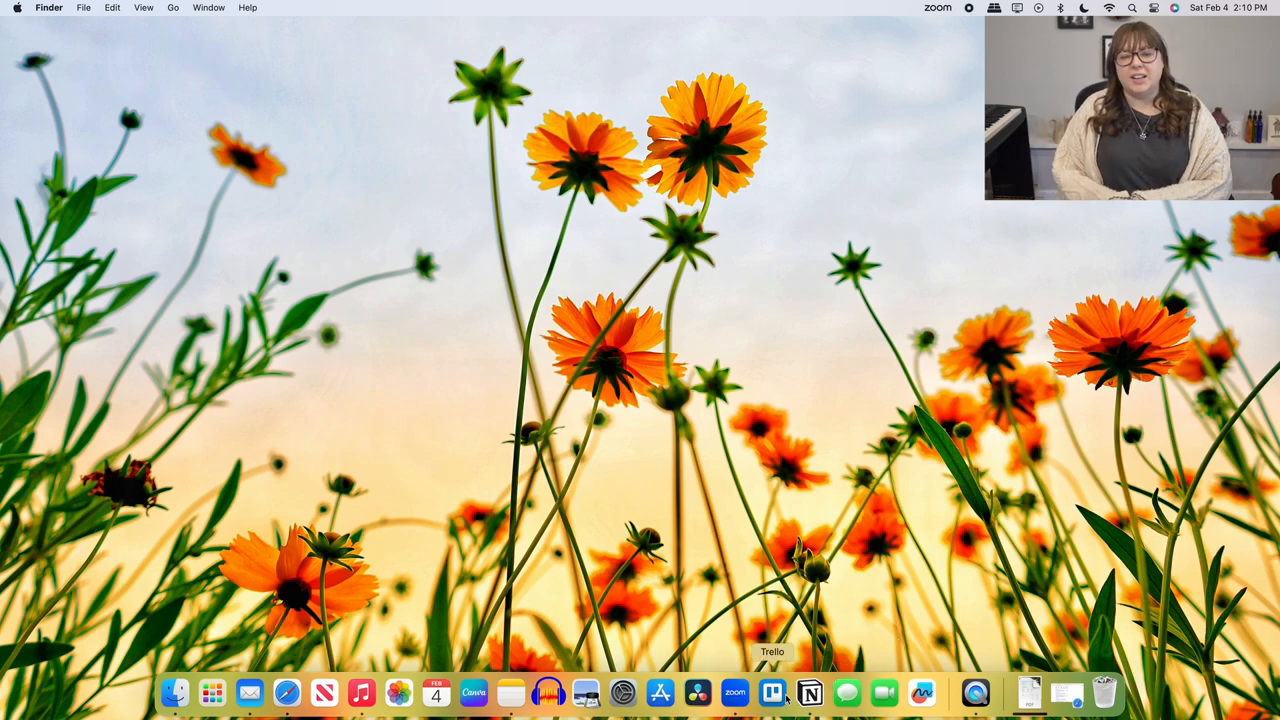
mouse_move(808, 692)
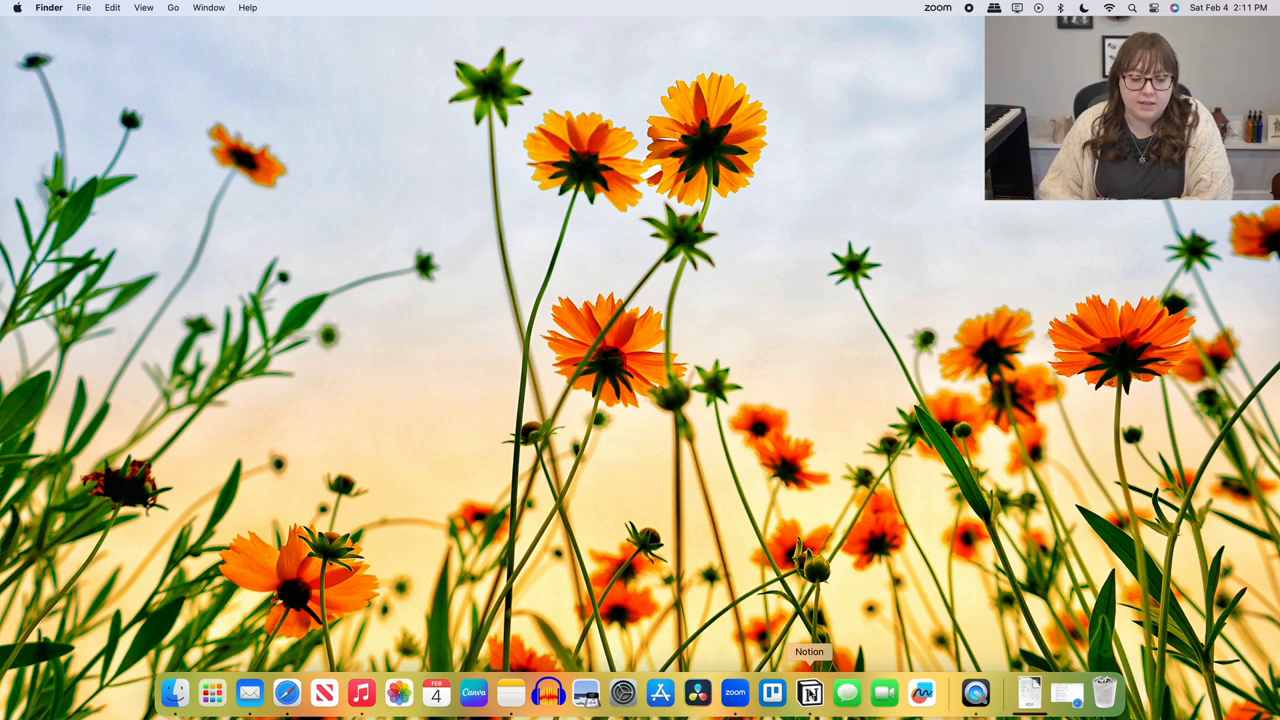
mouse_move(42, 668)
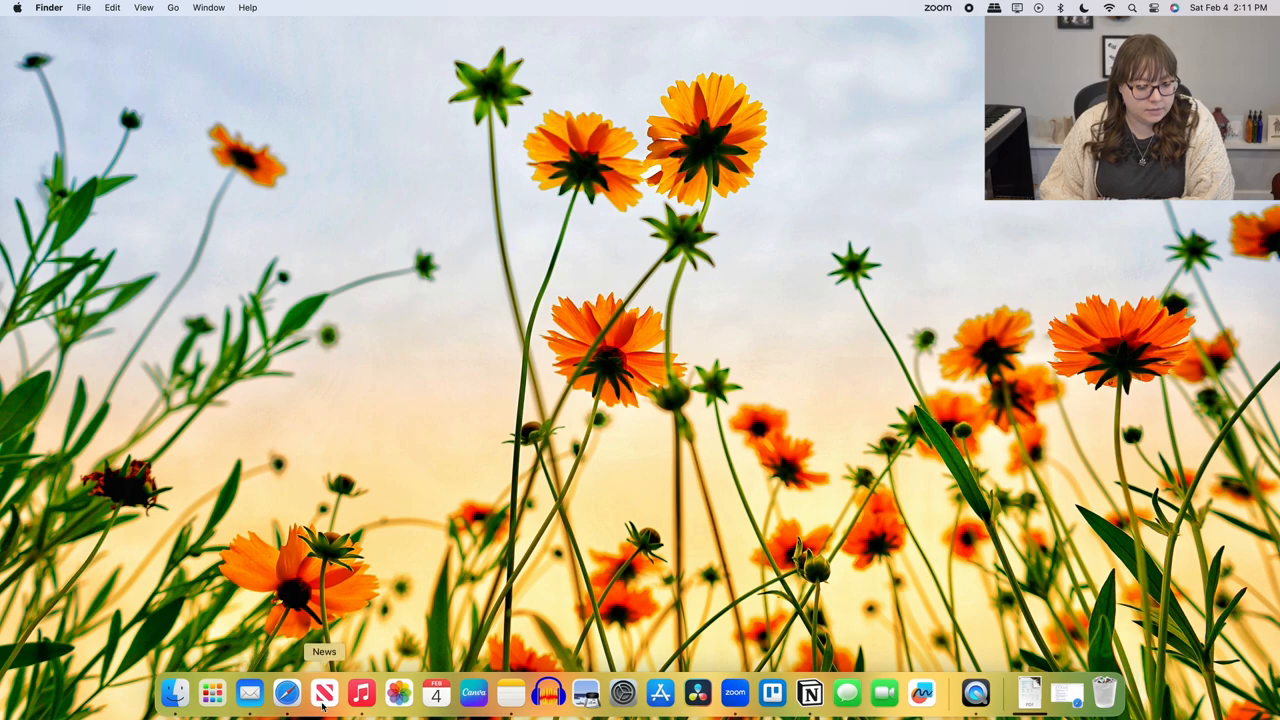
mouse_move(288, 692)
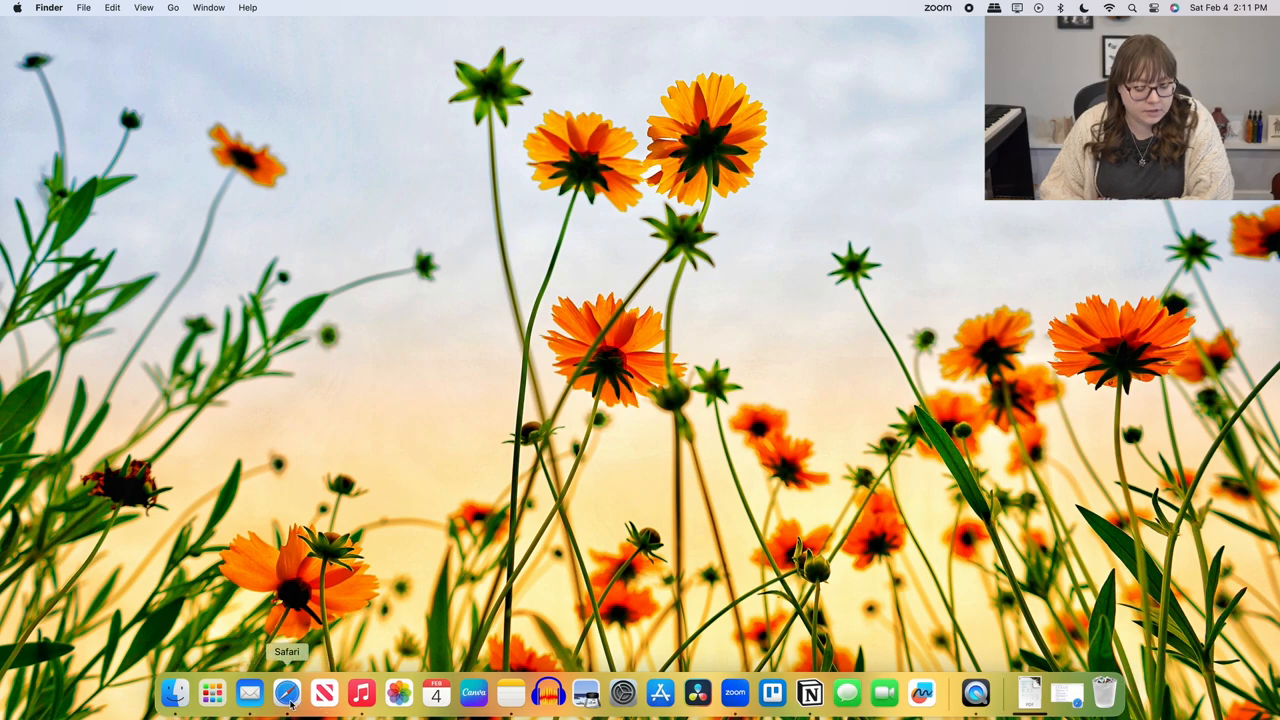
- Launch Safari and go to speedtest.net from the address bar
click(288, 692)
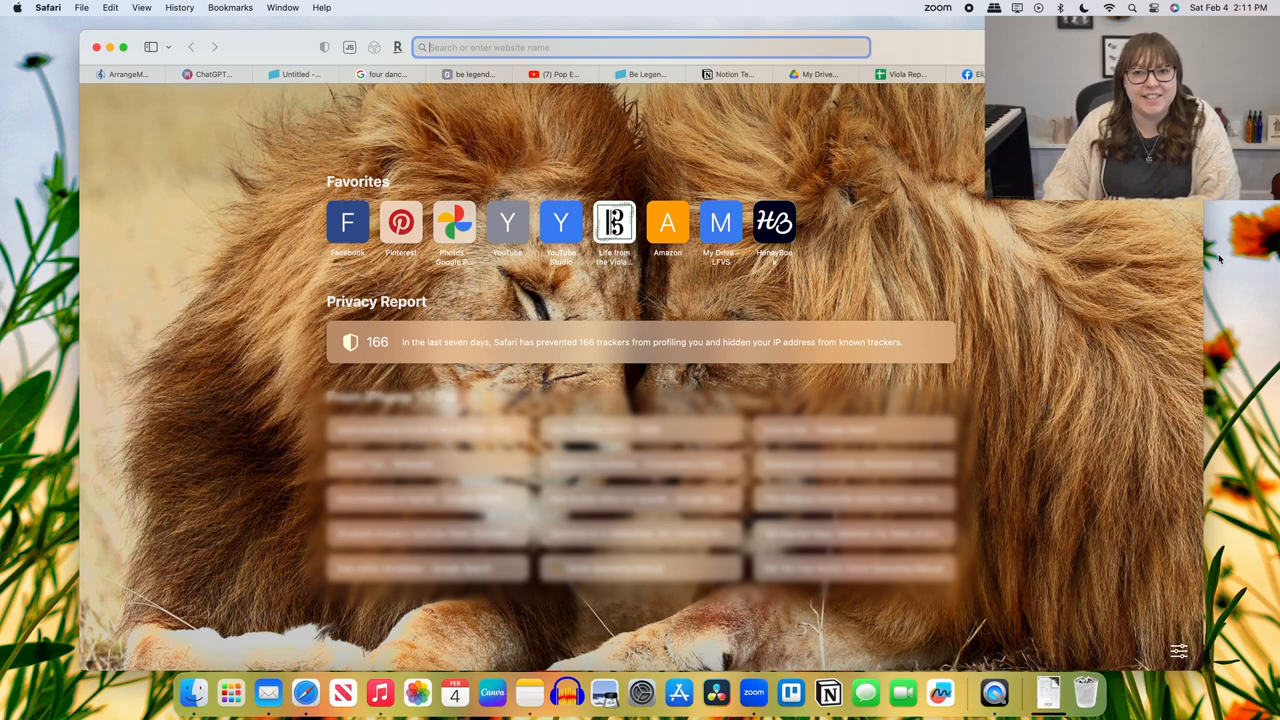
text(speedtest.net)
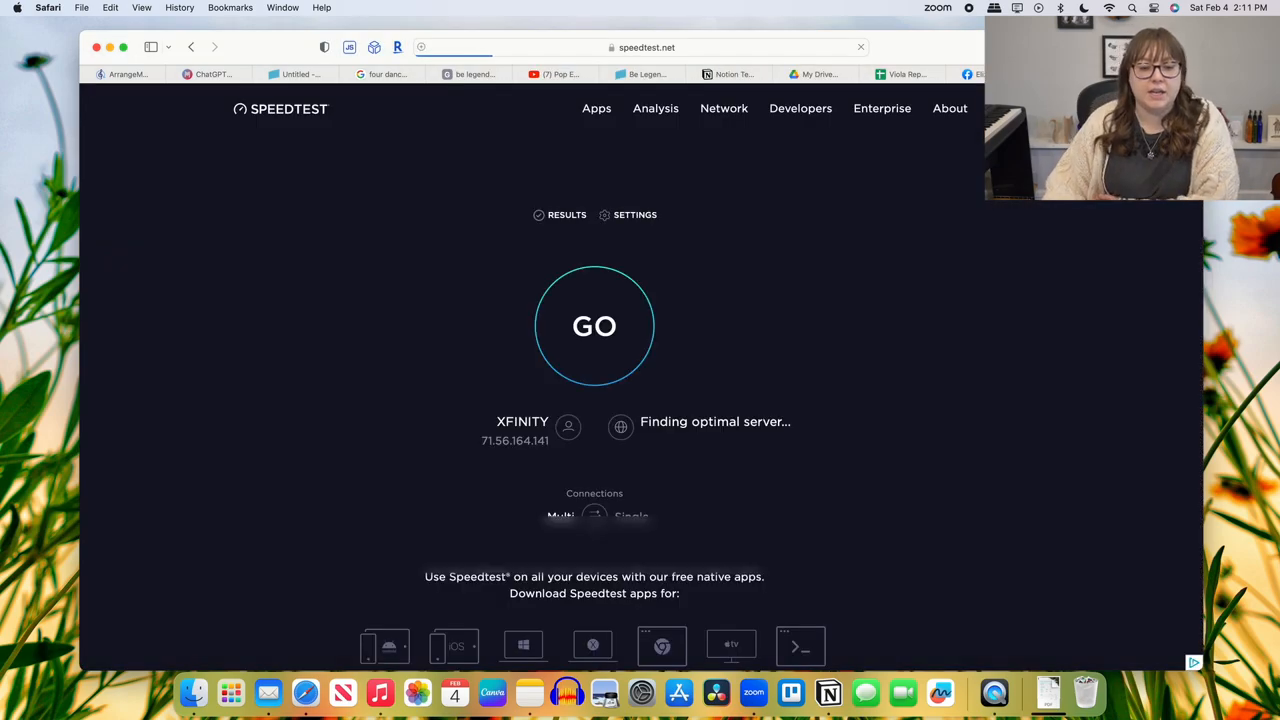
- Run the speed test, answering the location prompt, to get 246 Mbps down and 23.5 Mbps up
click(594, 324)
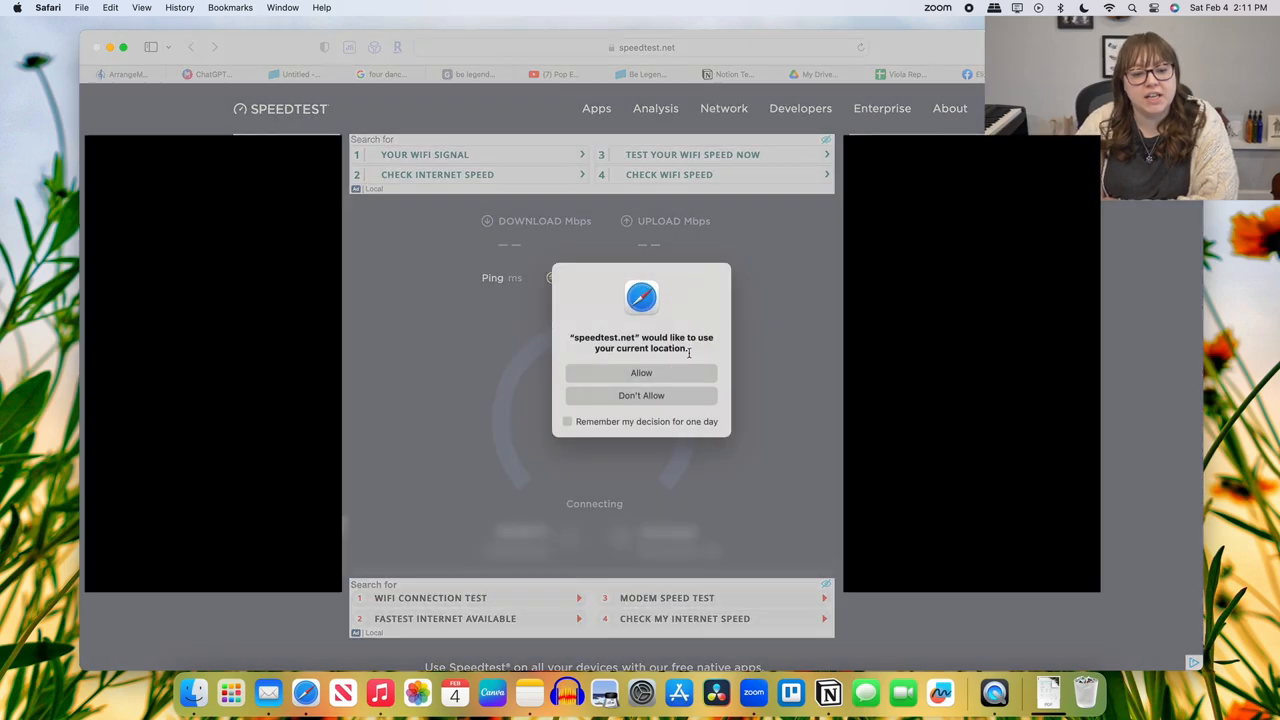
click(640, 372)
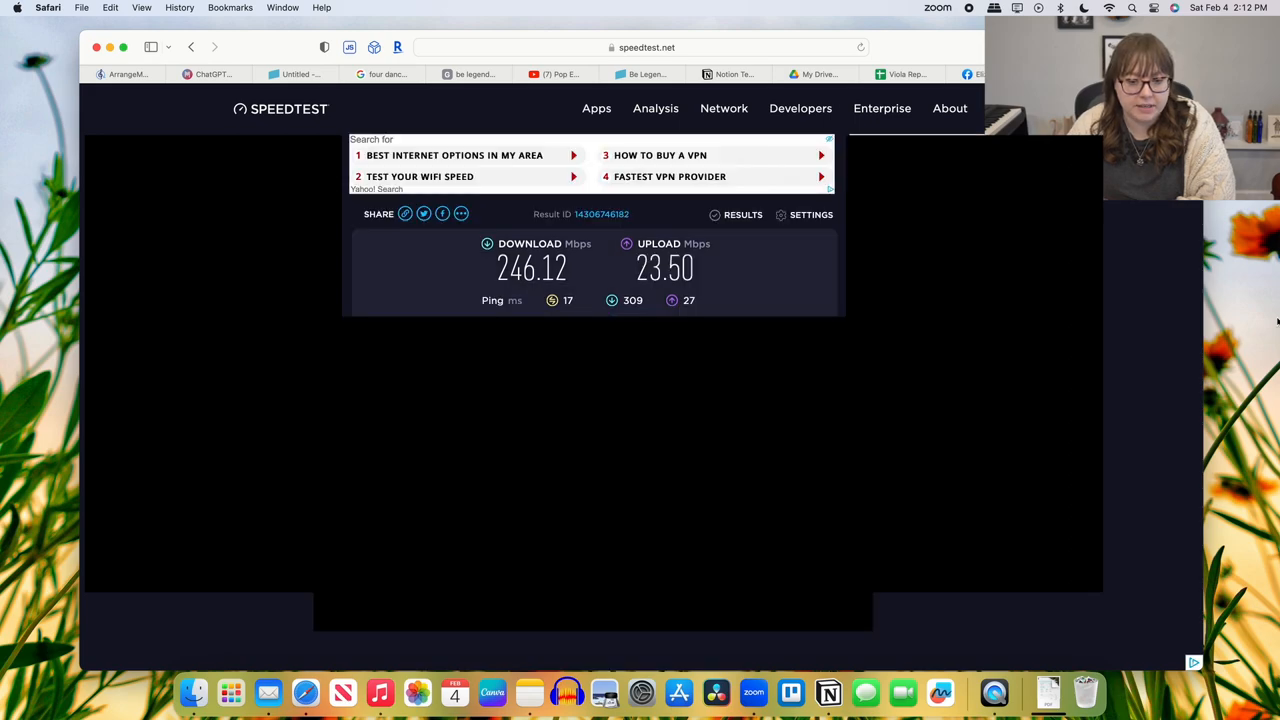
- Browse Viola Teaching and Double Stop Beginnings for Viola, then return to Sheet Music via breadcrumbs
click(820, 72)
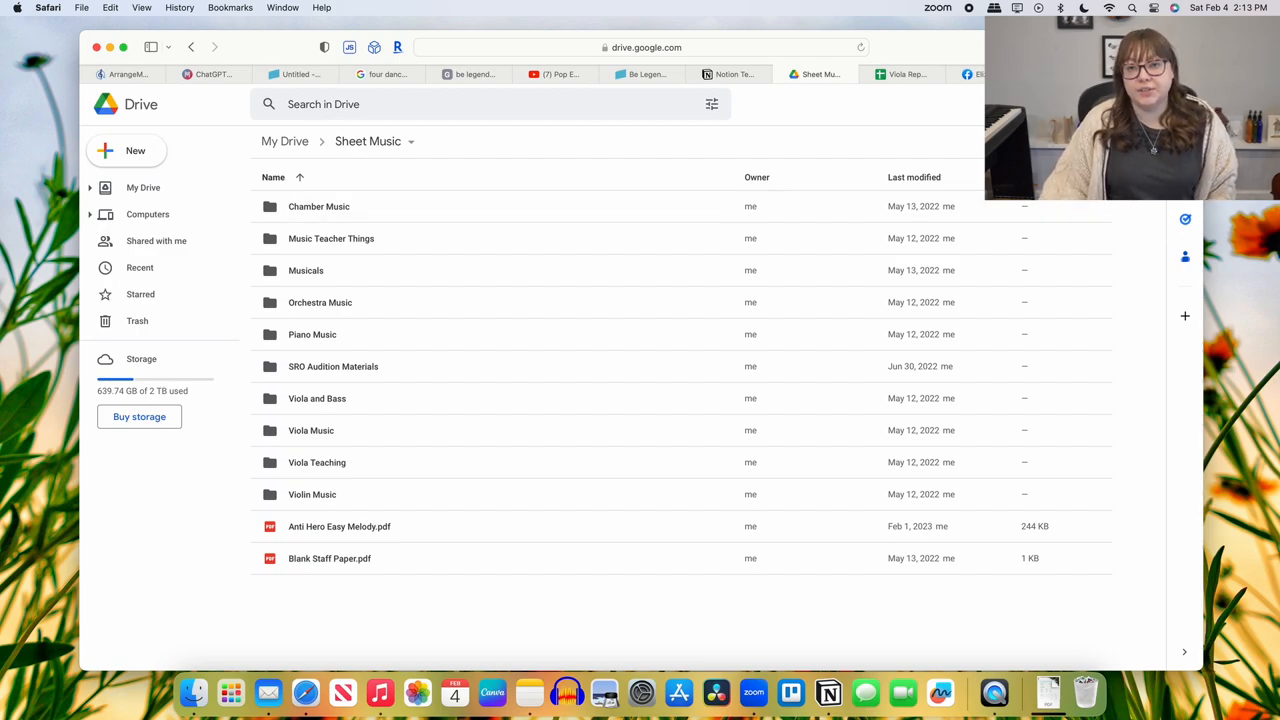
mouse_move(496, 238)
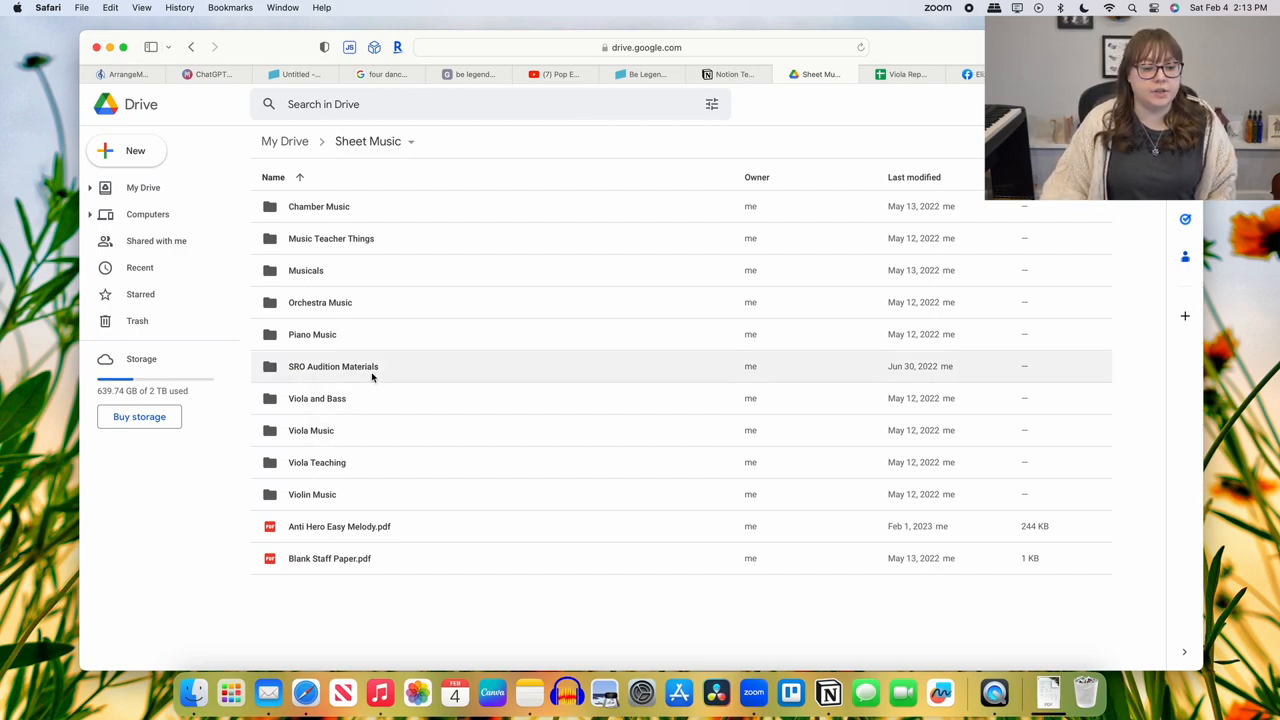
mouse_move(356, 462)
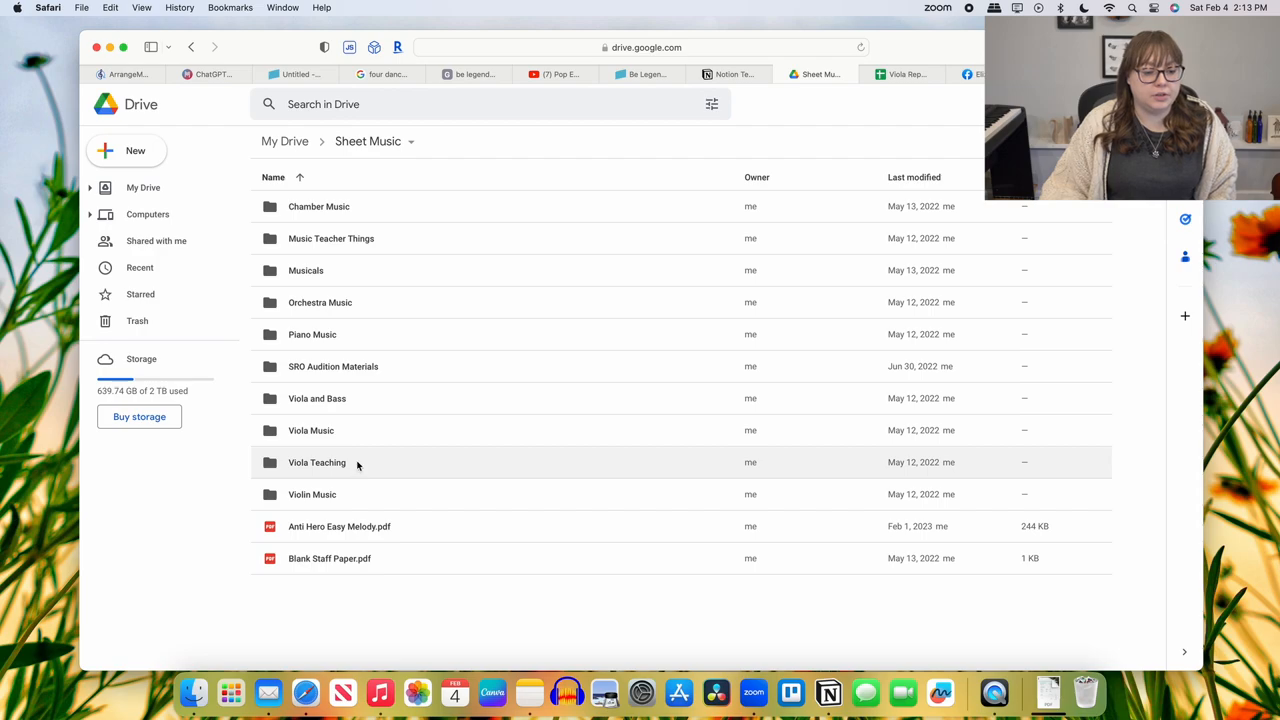
double_click(316, 462)
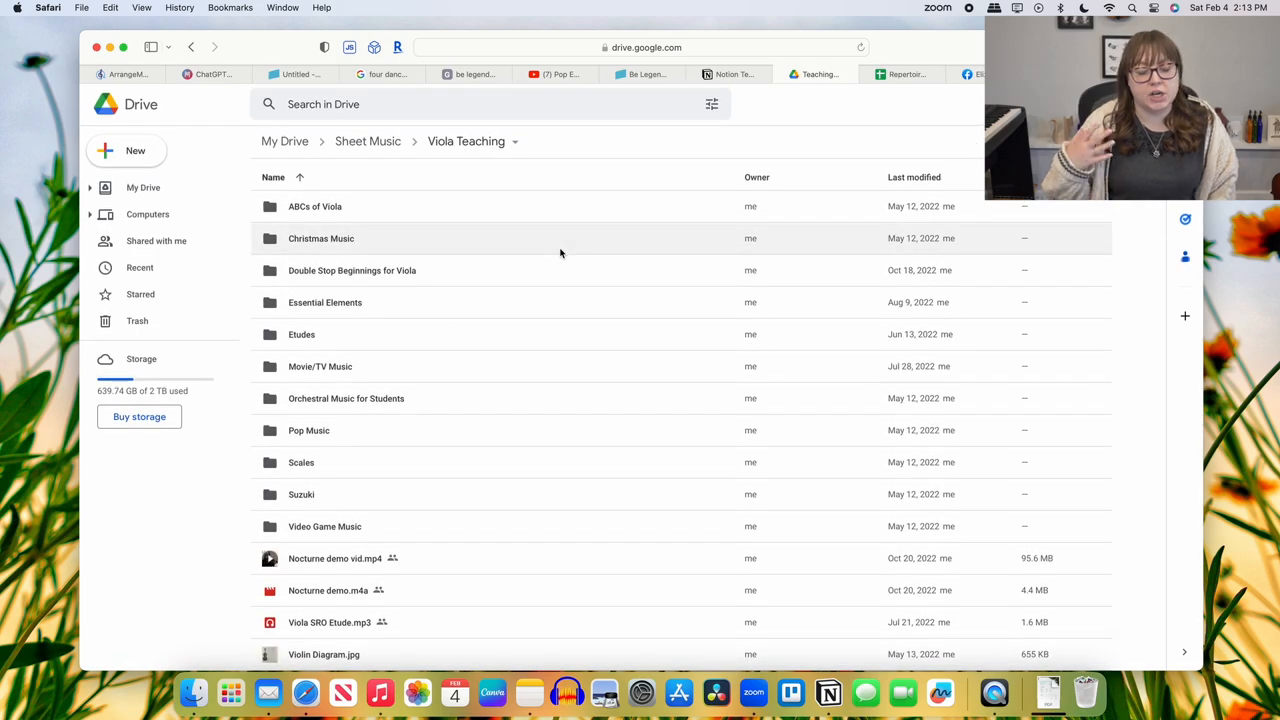
mouse_move(510, 352)
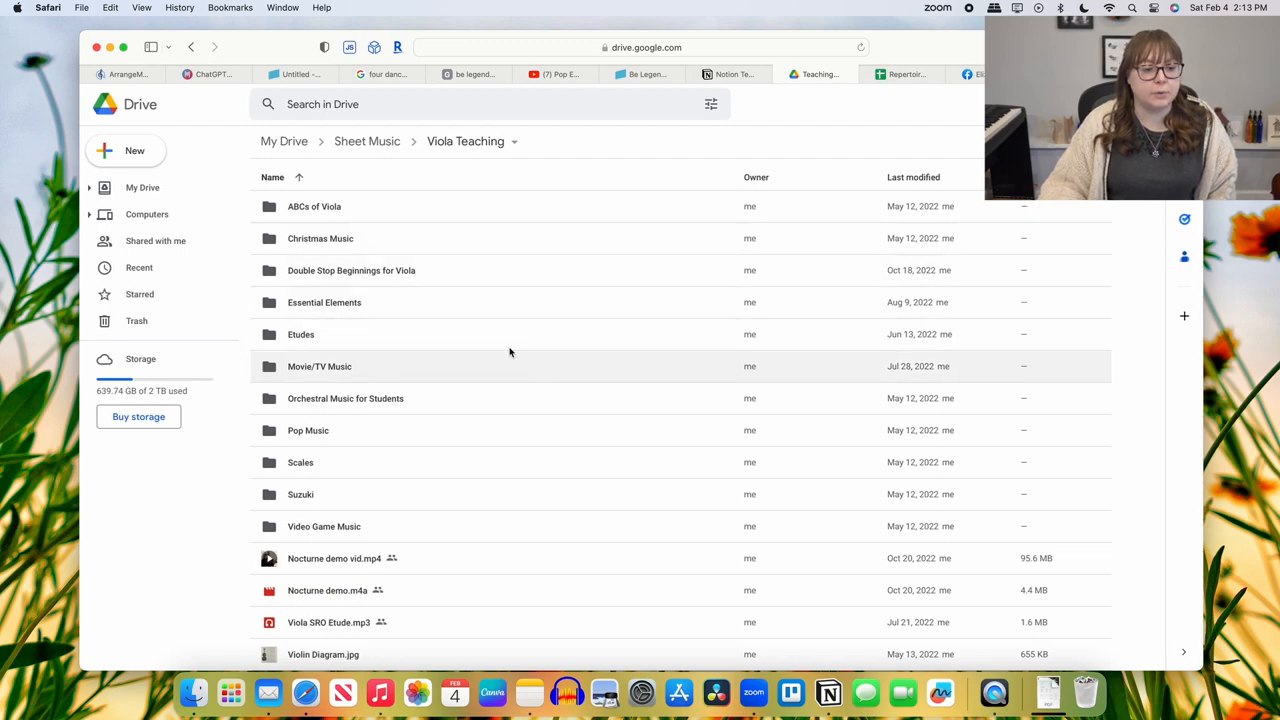
double_click(352, 270)
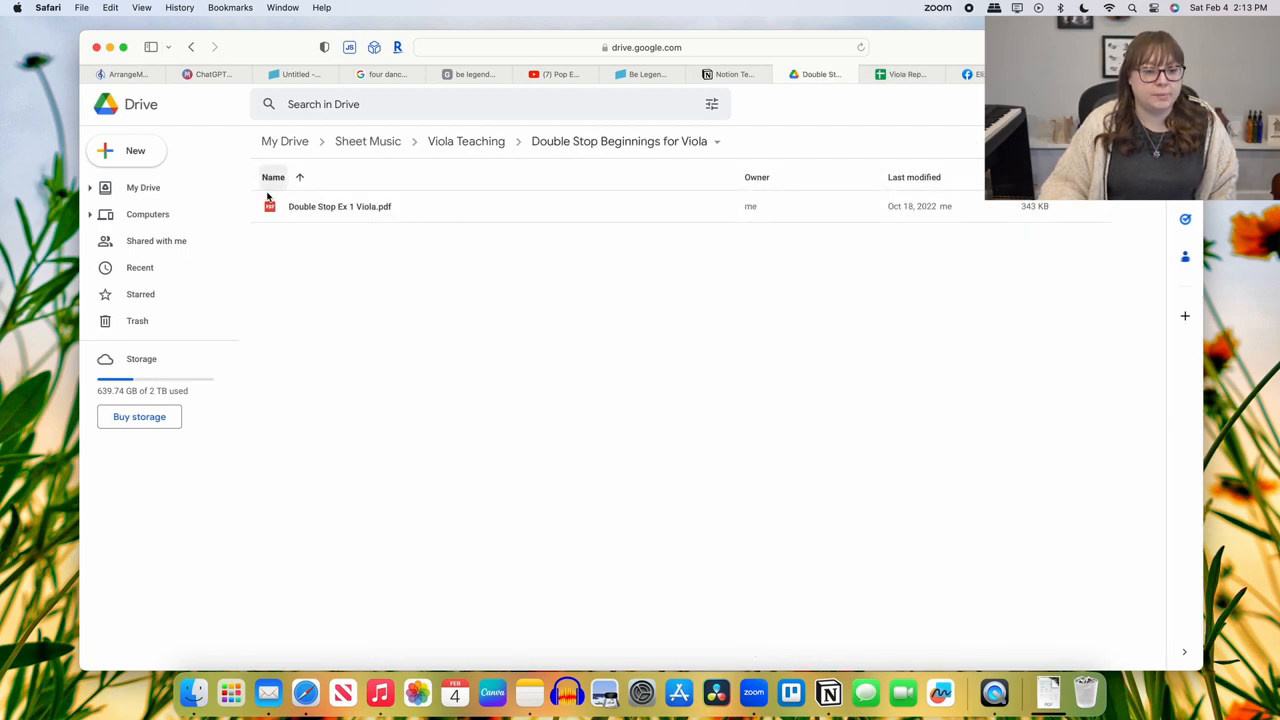
click(466, 140)
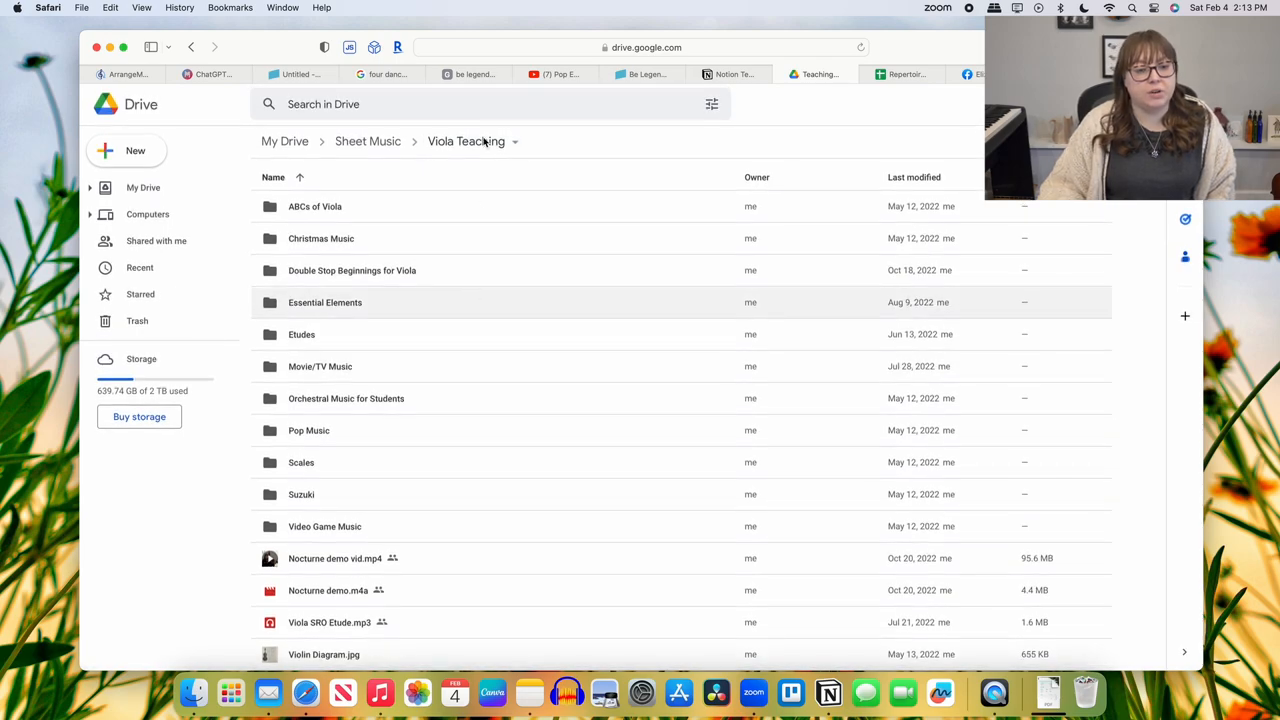
click(368, 140)
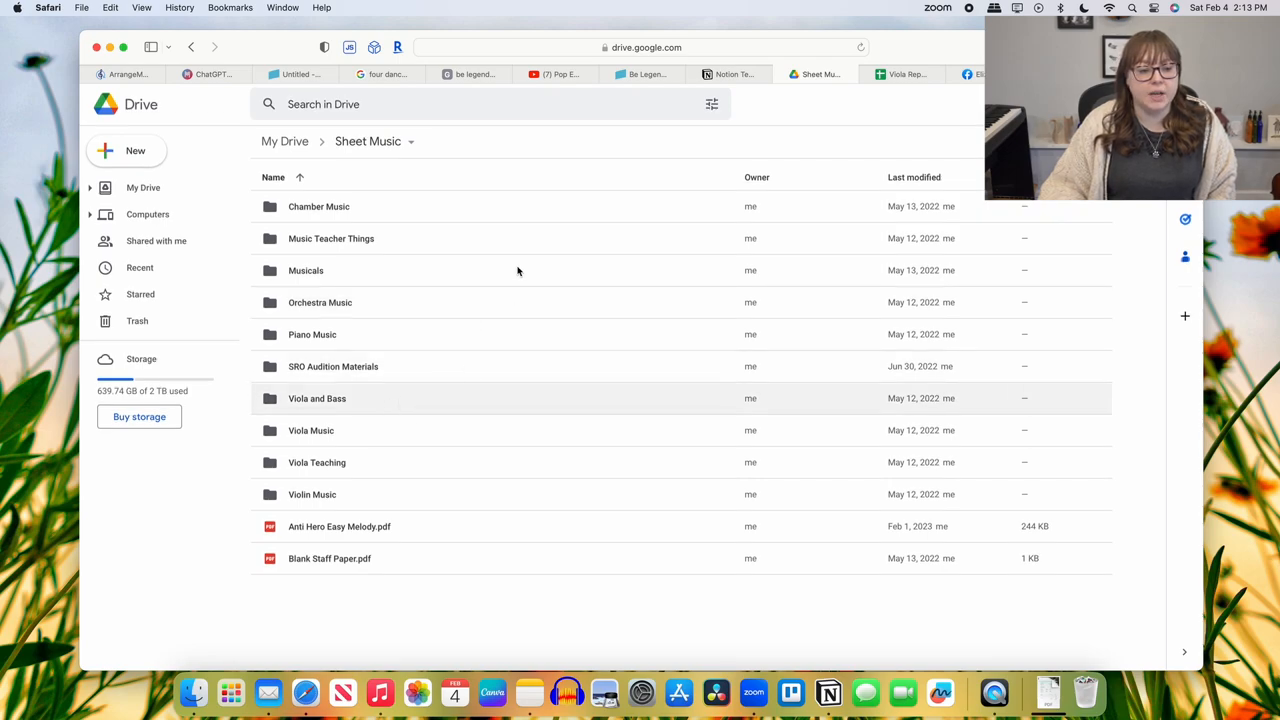
mouse_move(716, 462)
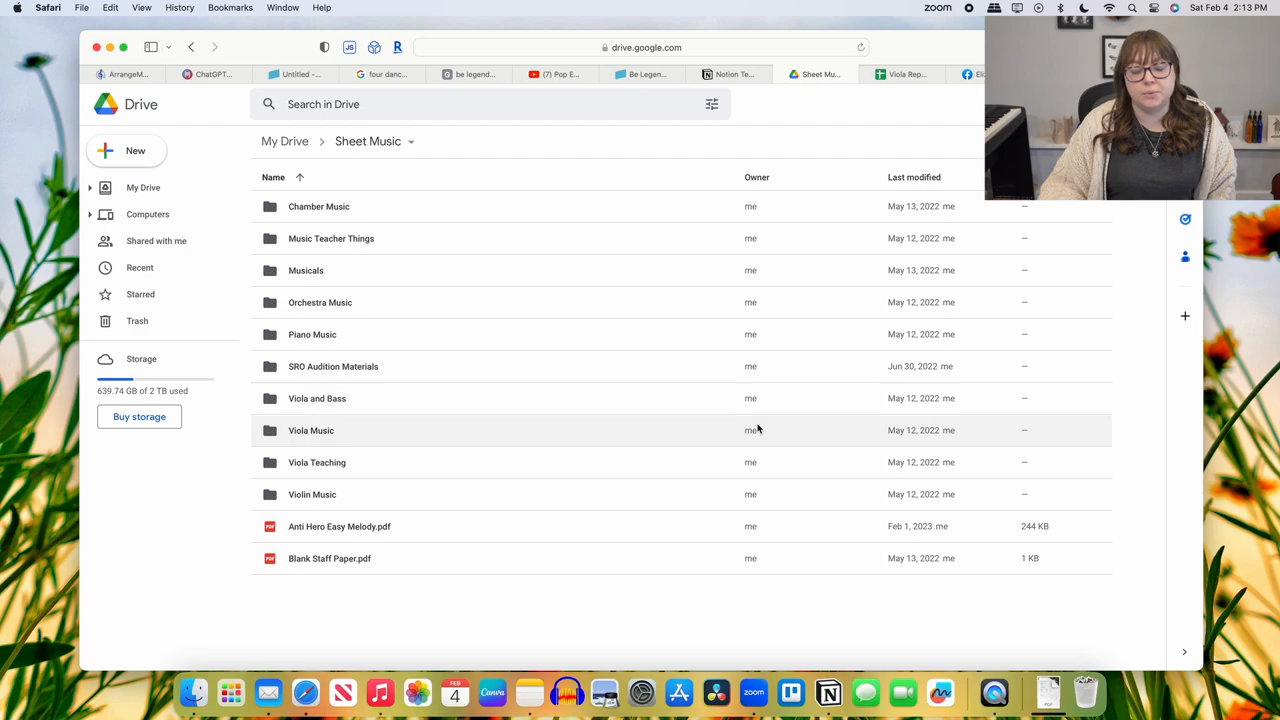
mouse_move(644, 334)
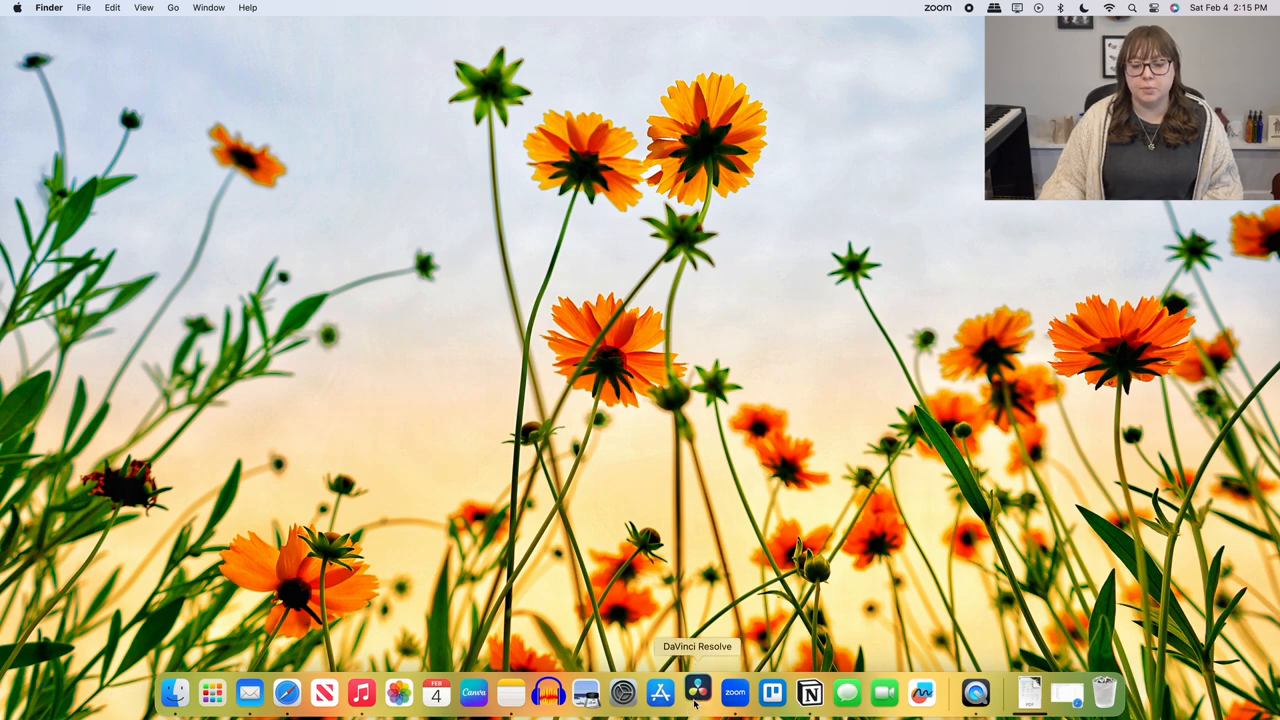
- Launch DaVinci Resolve and load the New Computer and Desk project from the Project Manager
click(696, 692)
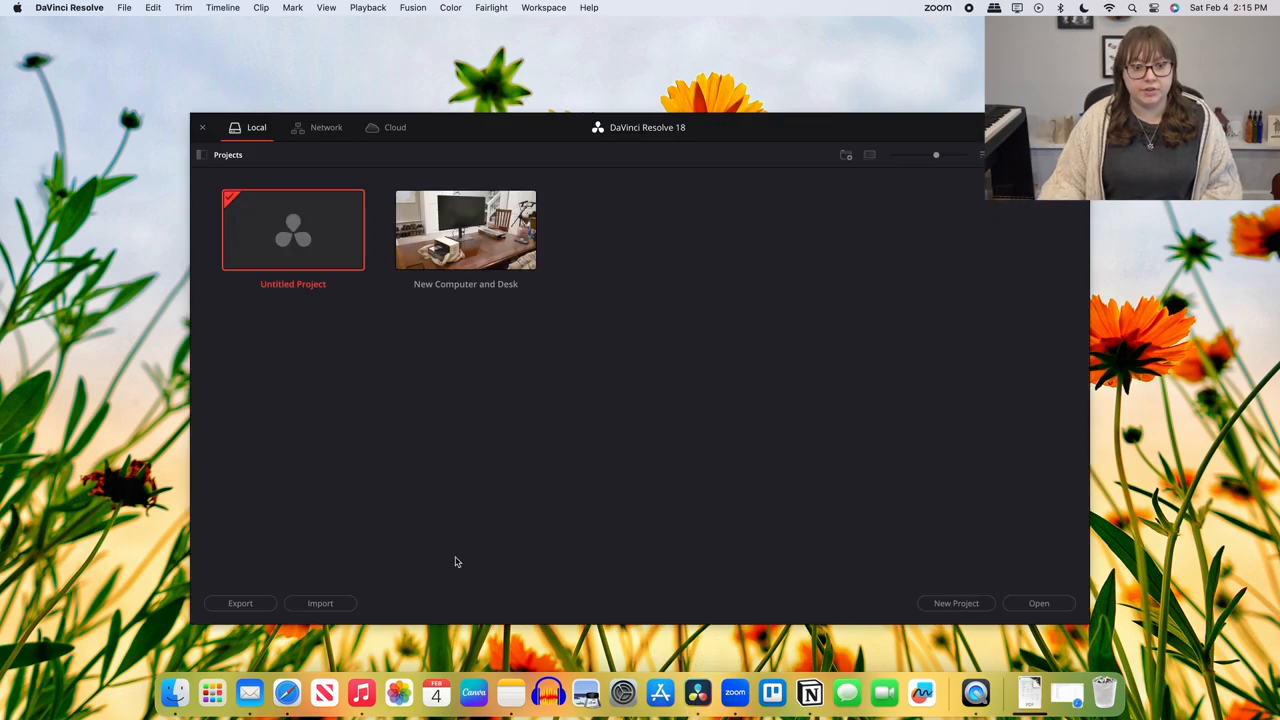
double_click(464, 228)
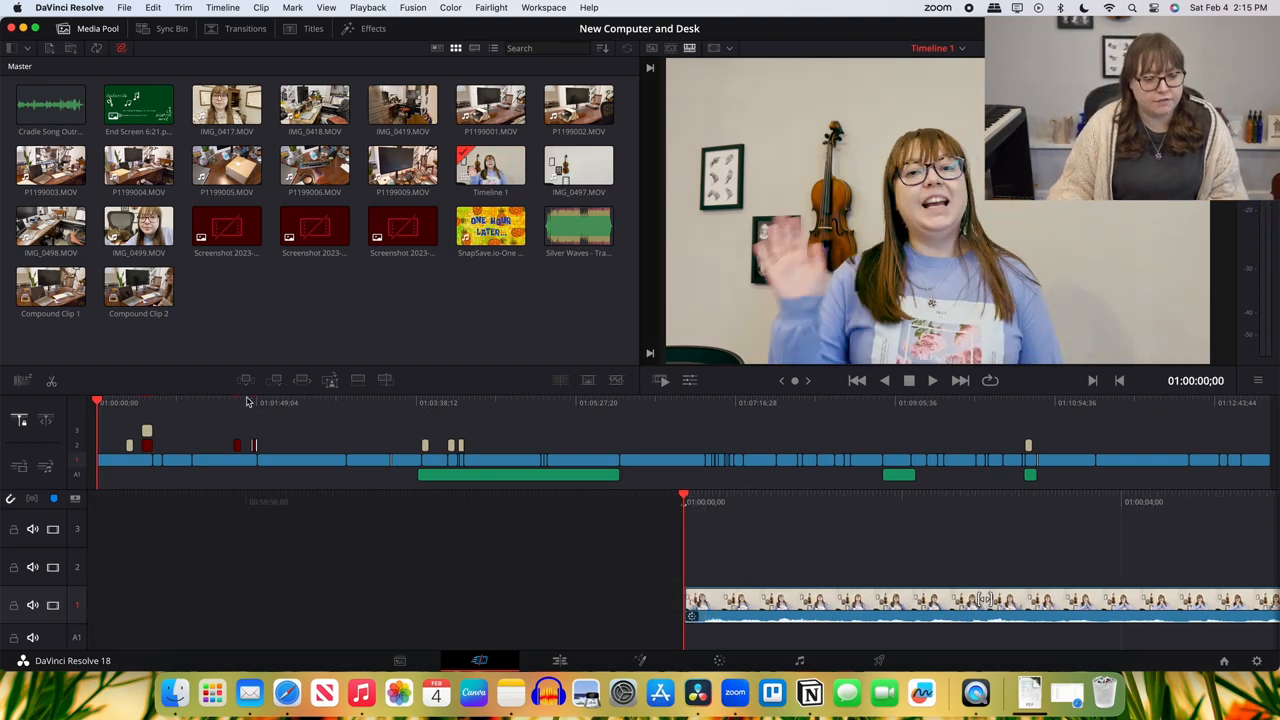
mouse_move(312, 428)
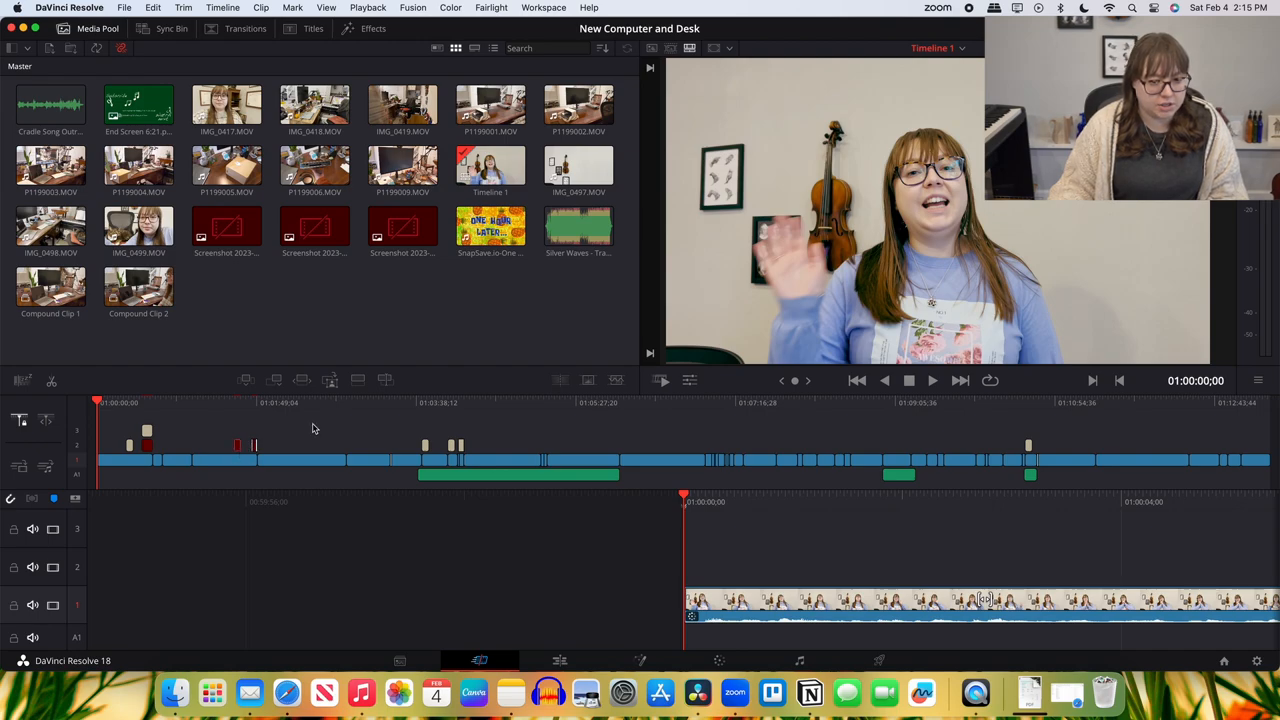
mouse_move(400, 414)
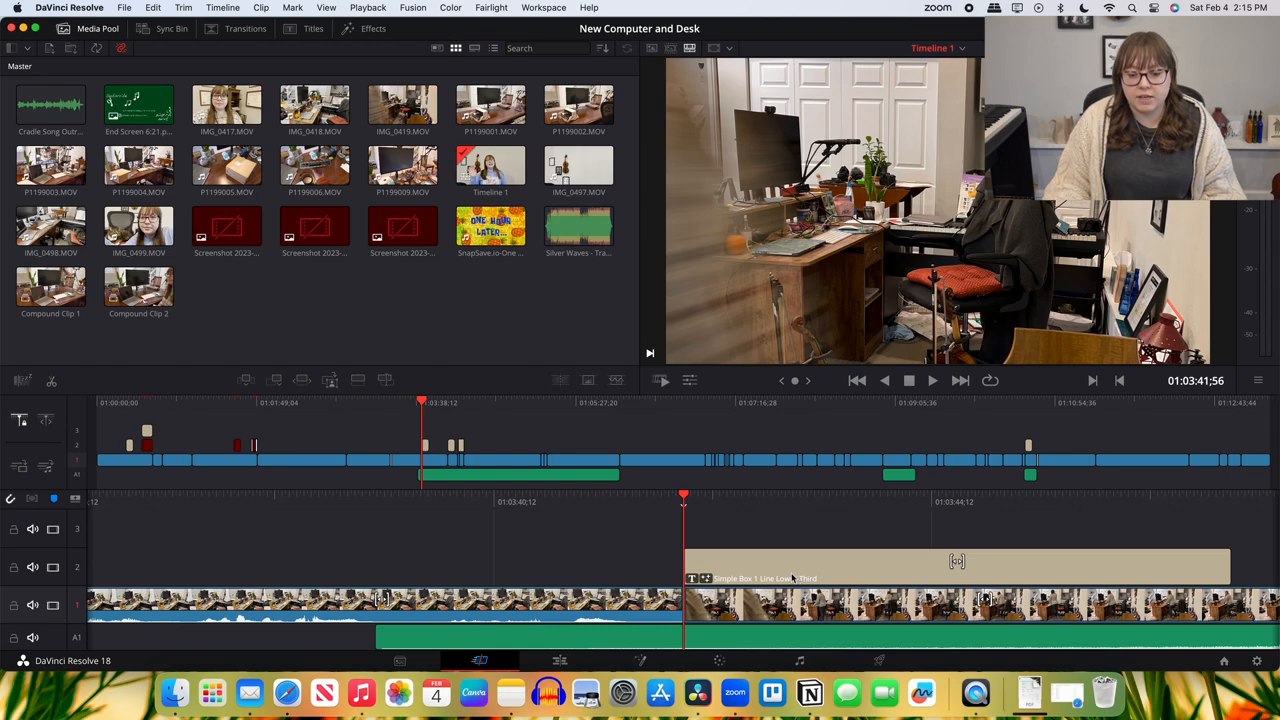
mouse_move(792, 538)
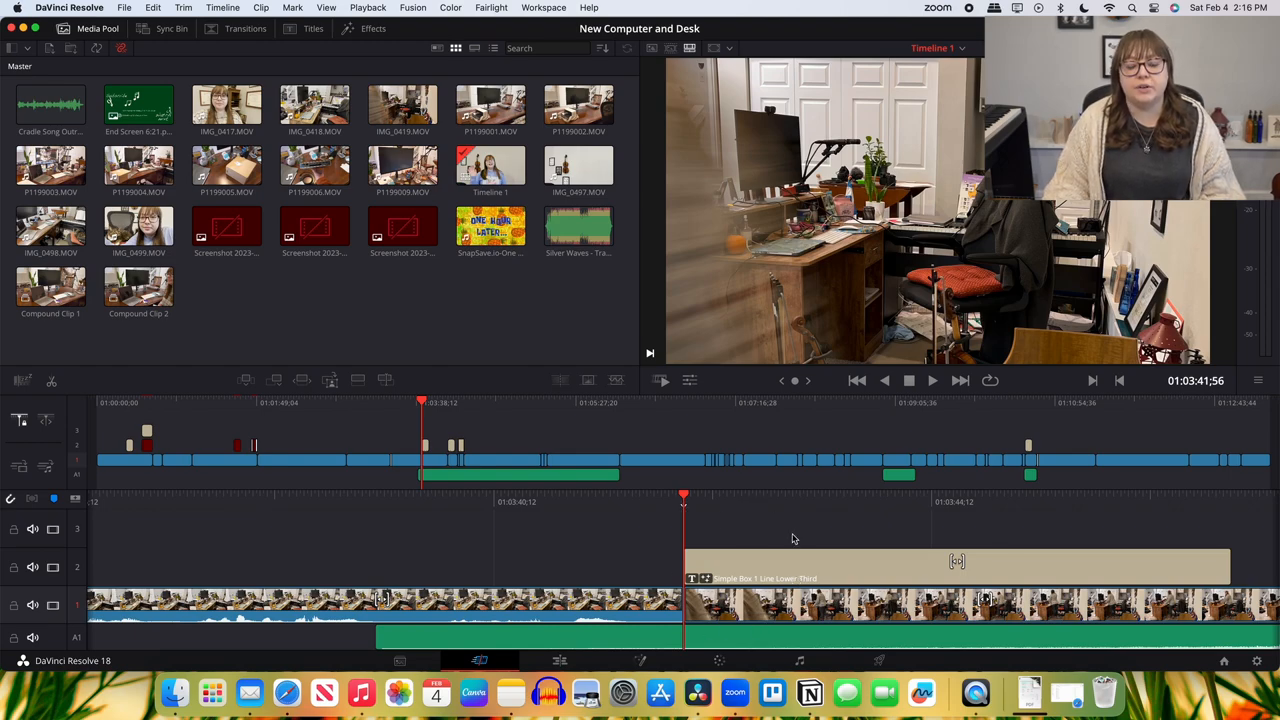
mouse_move(808, 528)
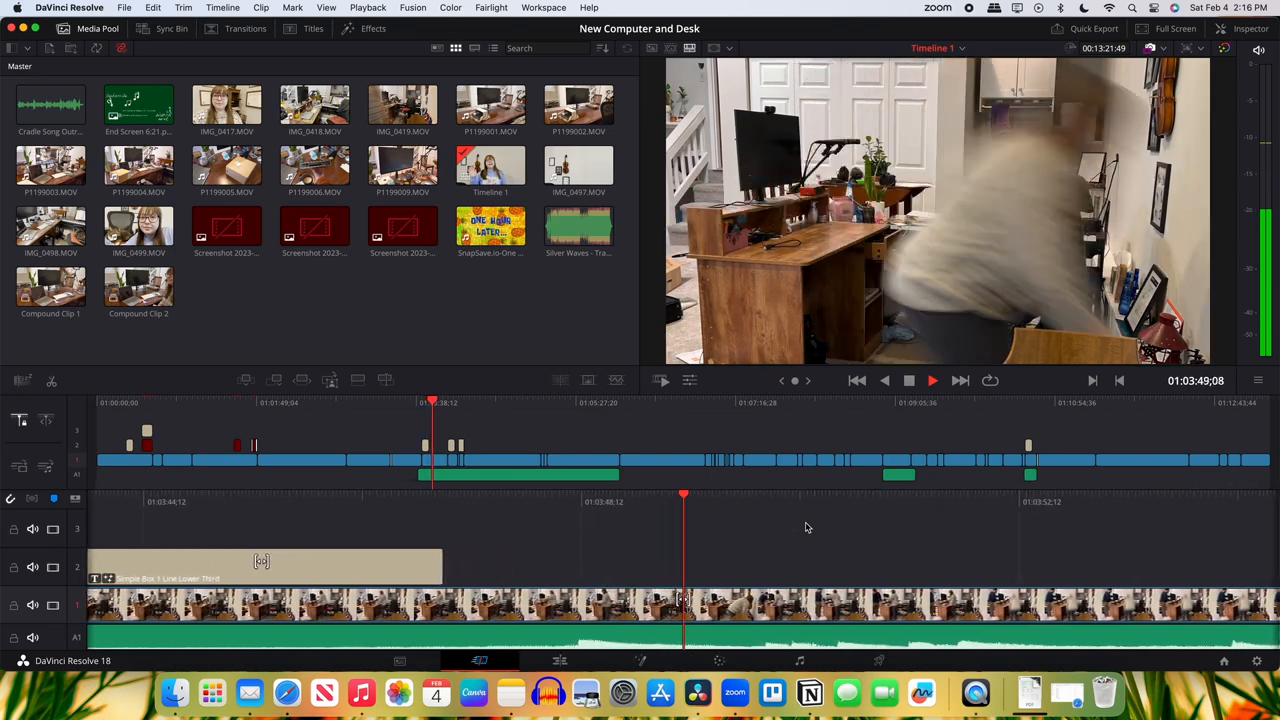
- Move the playhead to later timeline points and play back parts of the edit
click(932, 380)
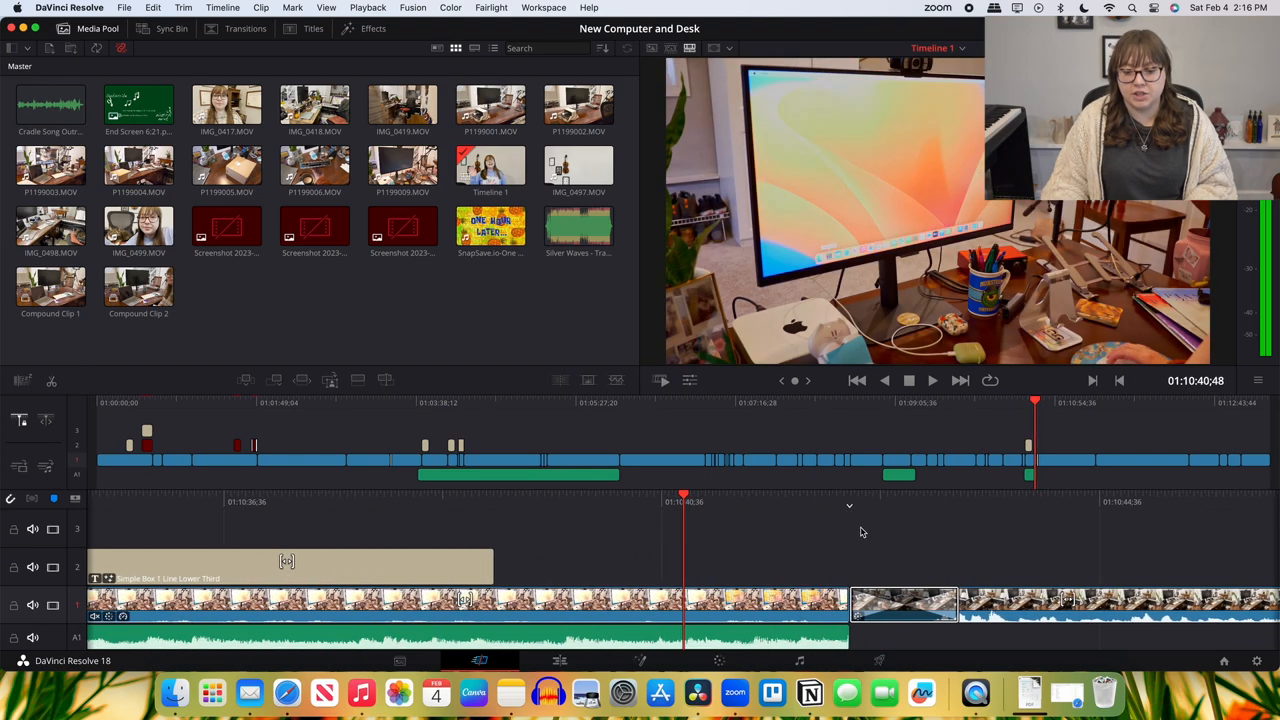
click(932, 380)
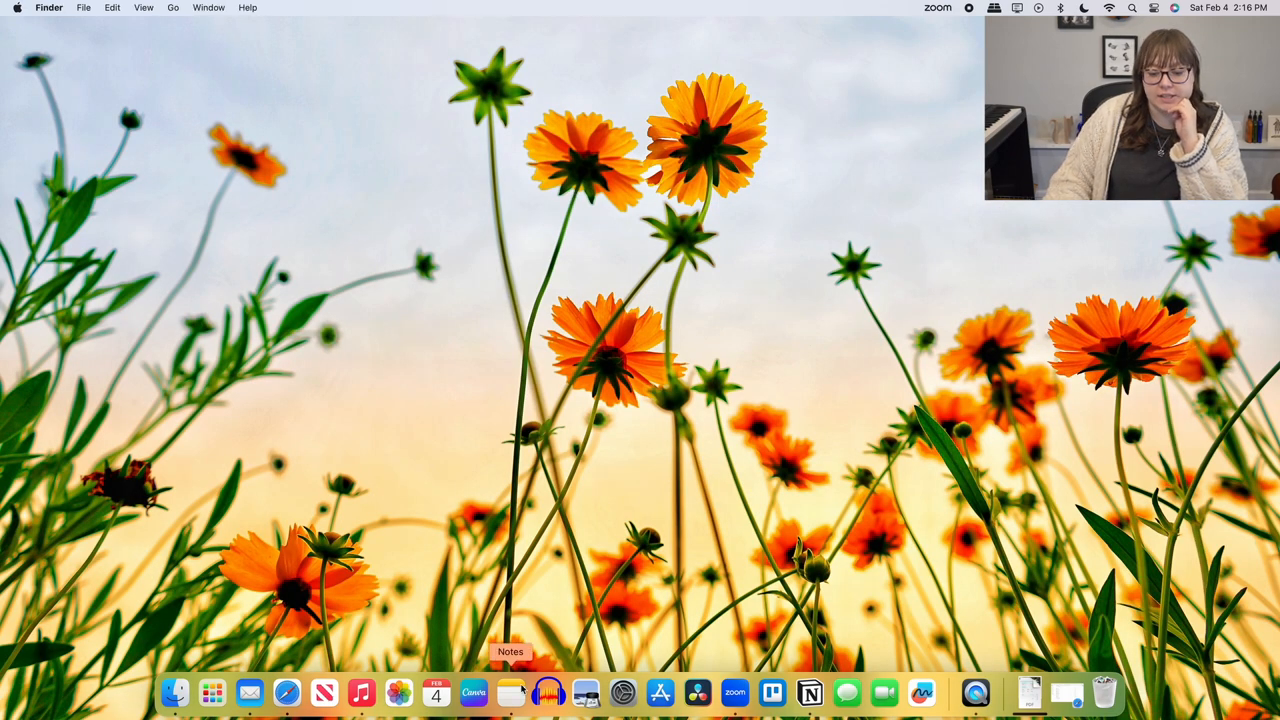
mouse_move(548, 692)
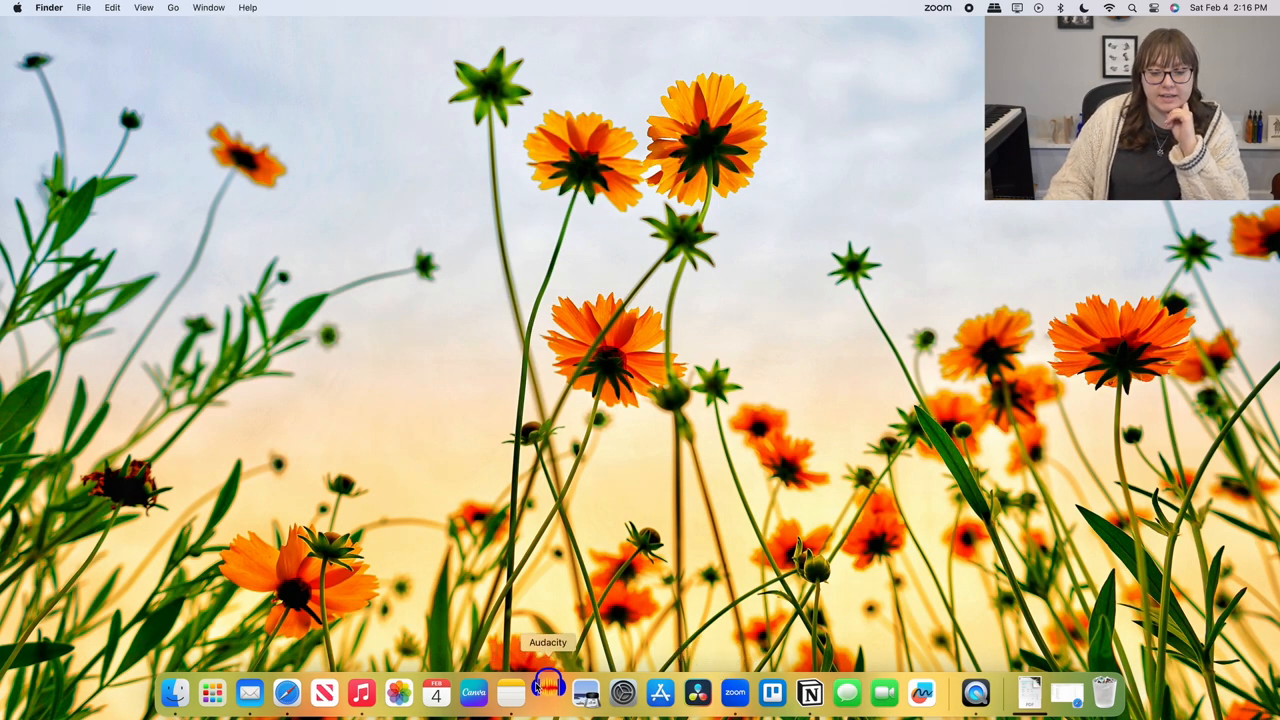
- Launch Audacity, dismiss its welcome dialog and start recording the violin
click(548, 692)
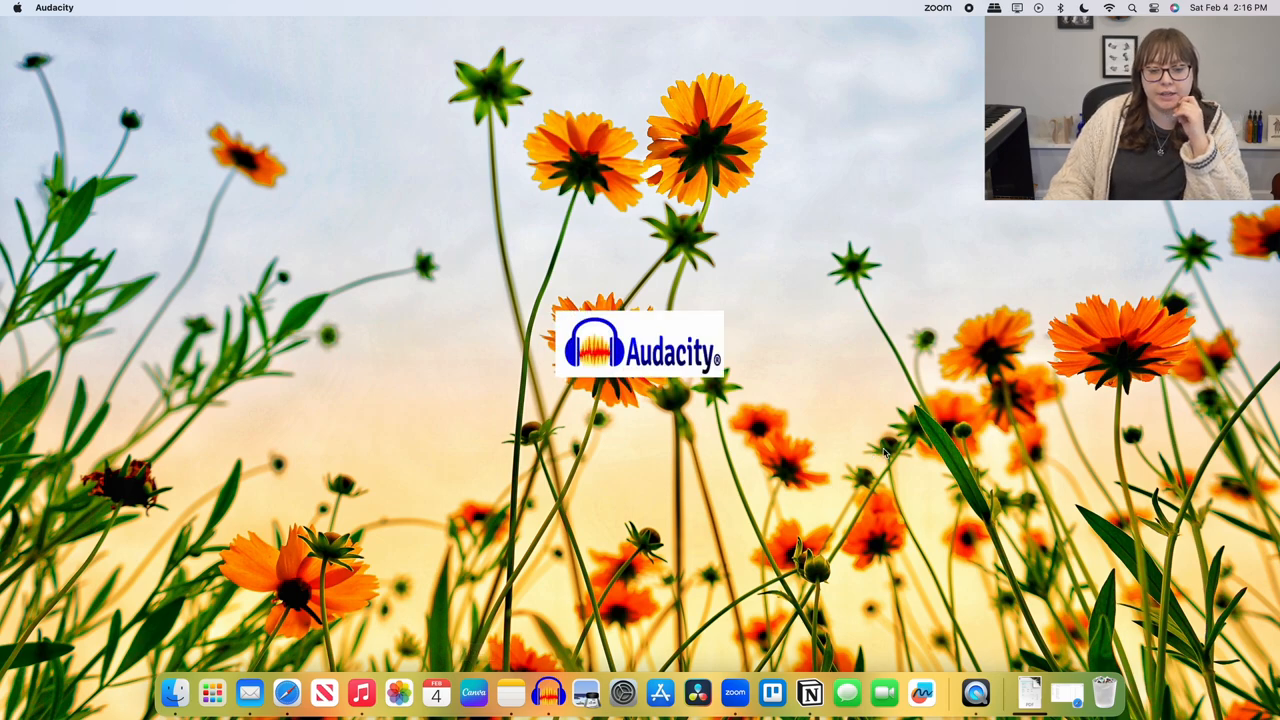
click(548, 692)
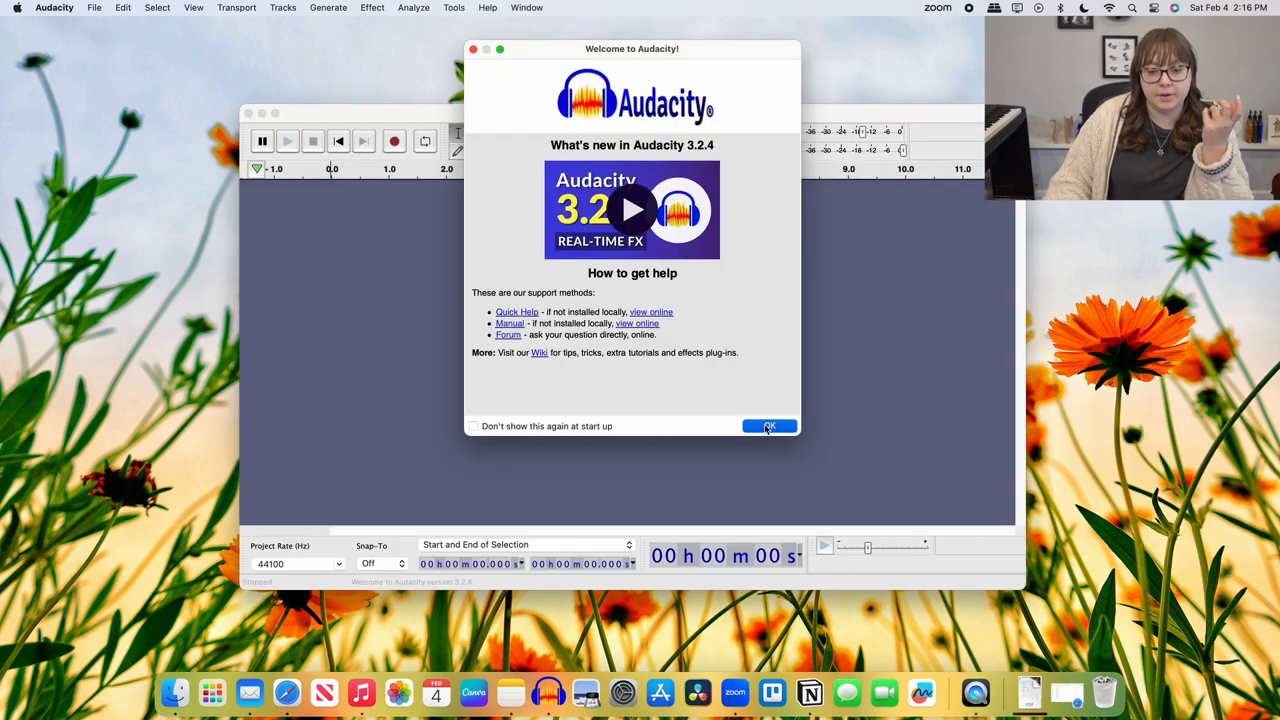
click(768, 426)
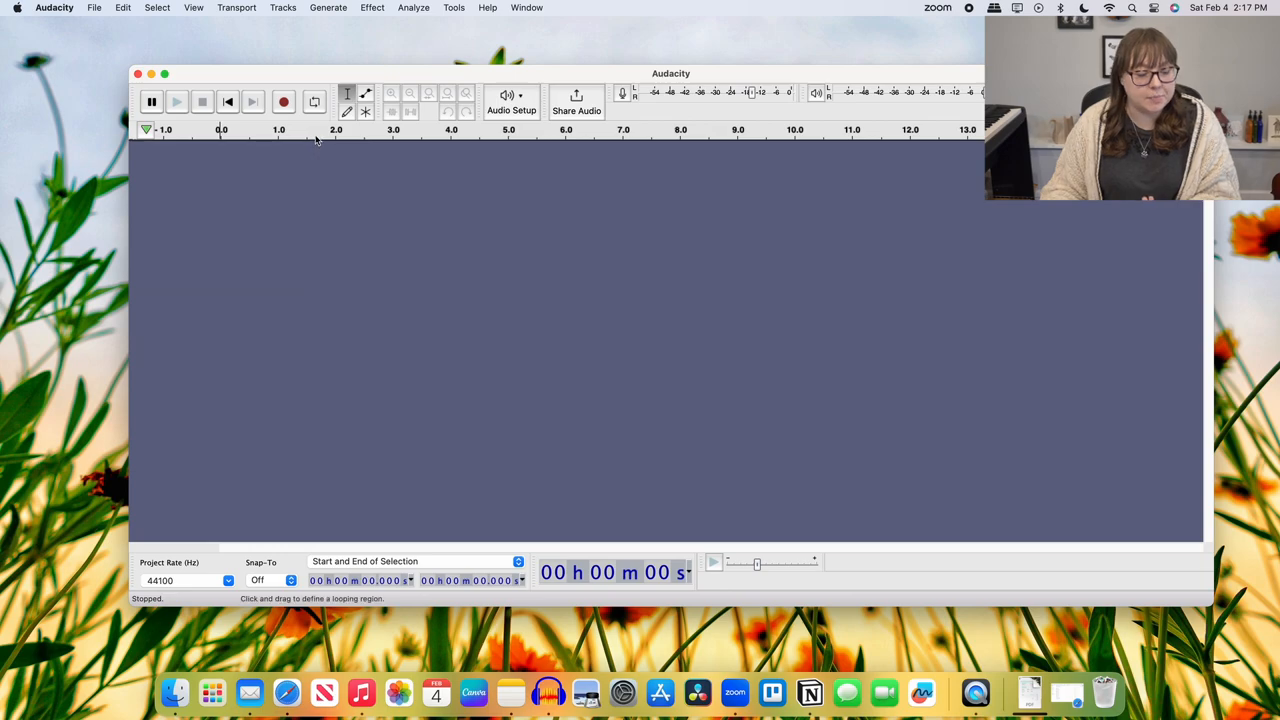
mouse_move(276, 198)
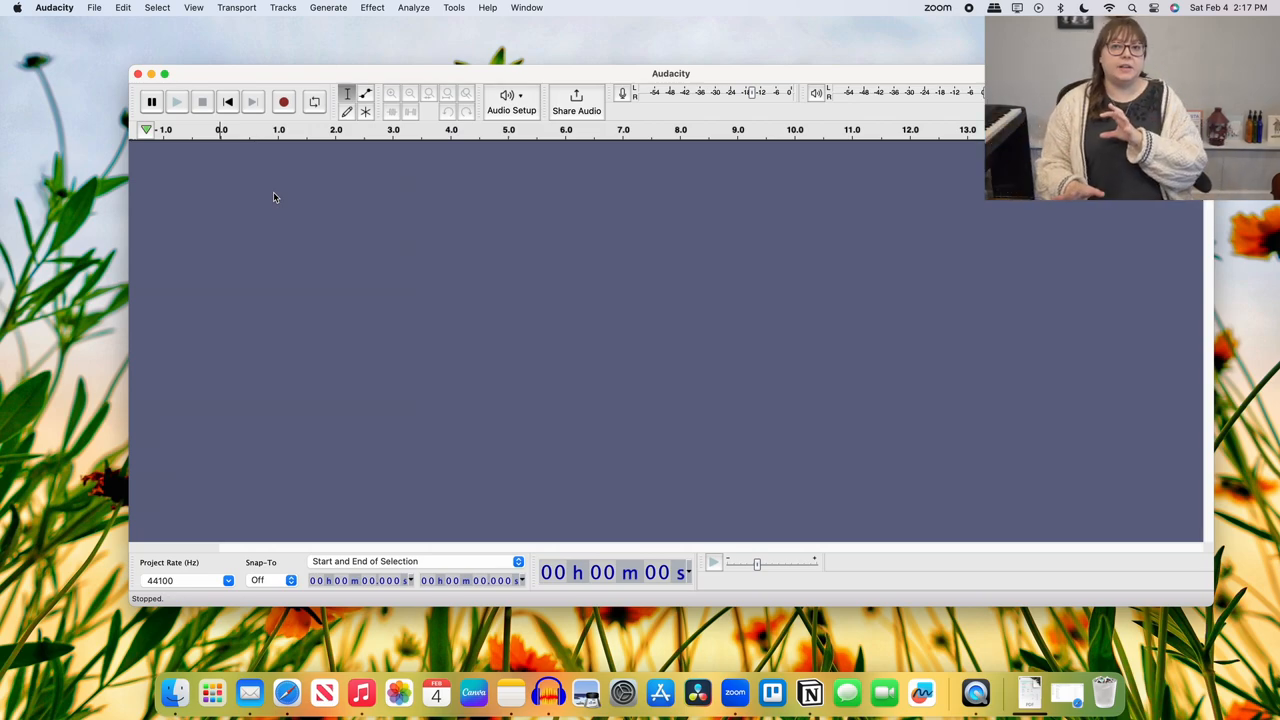
click(284, 100)
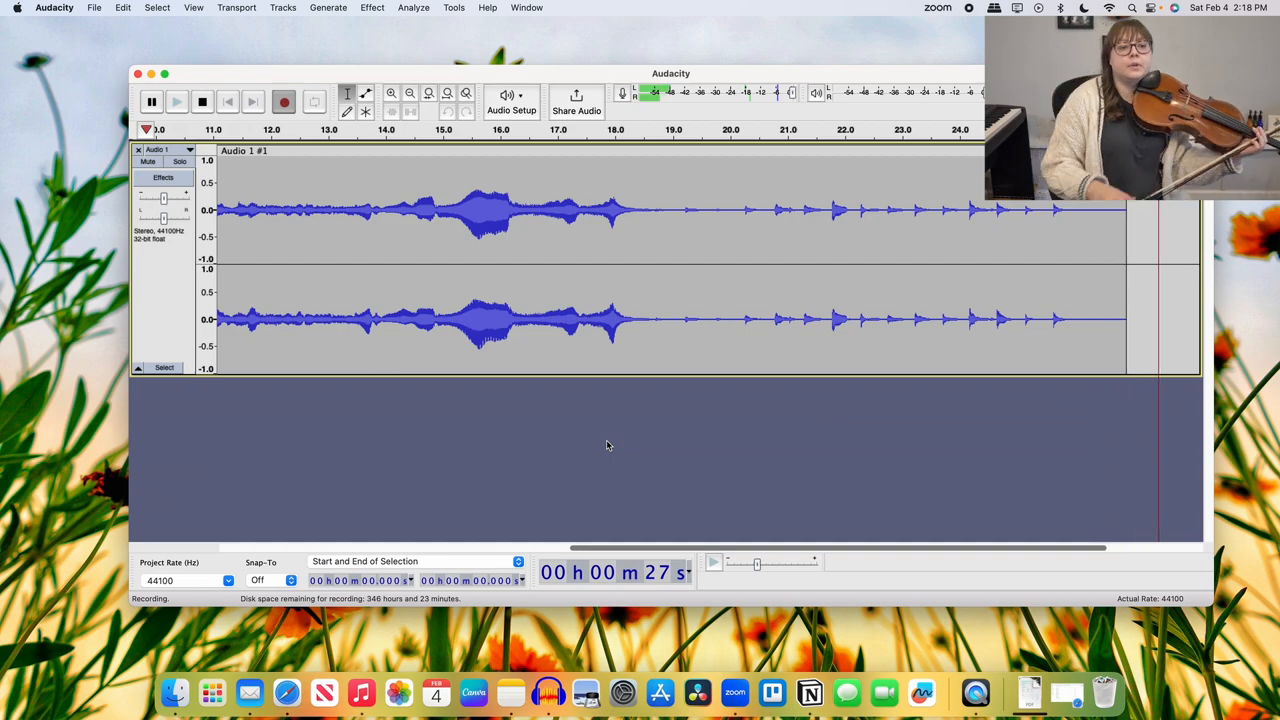
- Stop the violin recording, then play the take back from the start and stop it
click(202, 100)
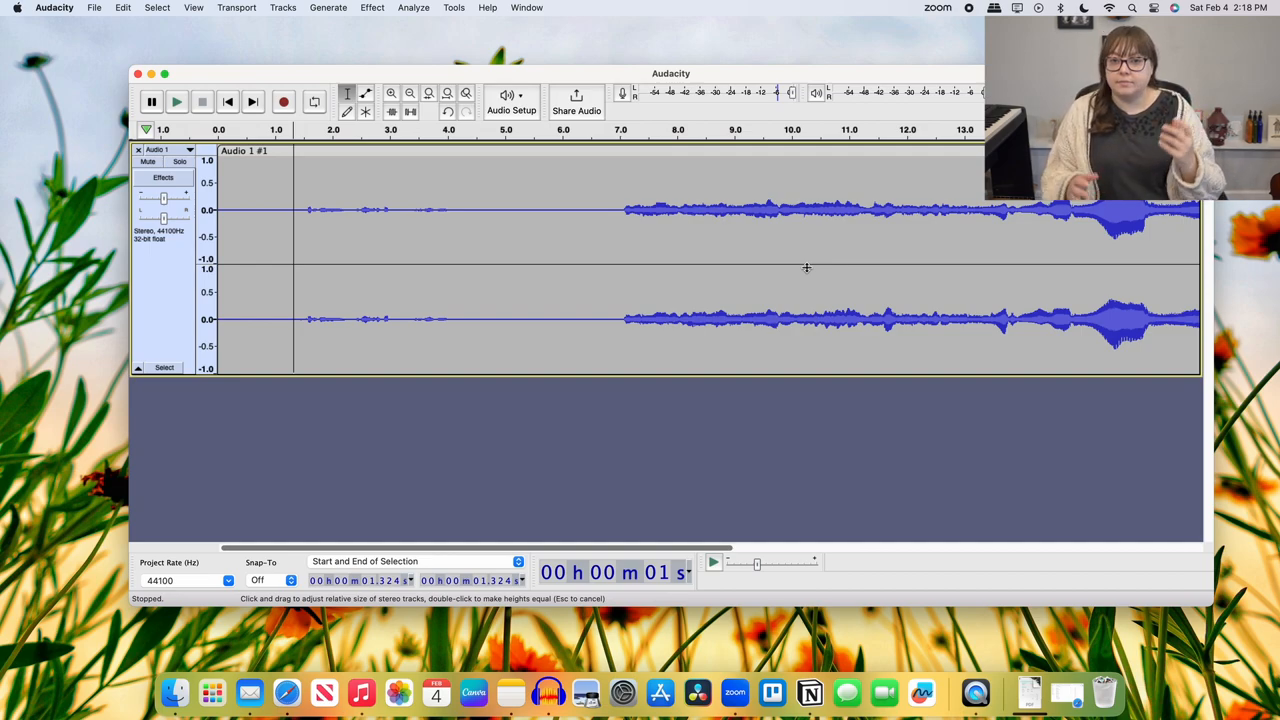
click(176, 100)
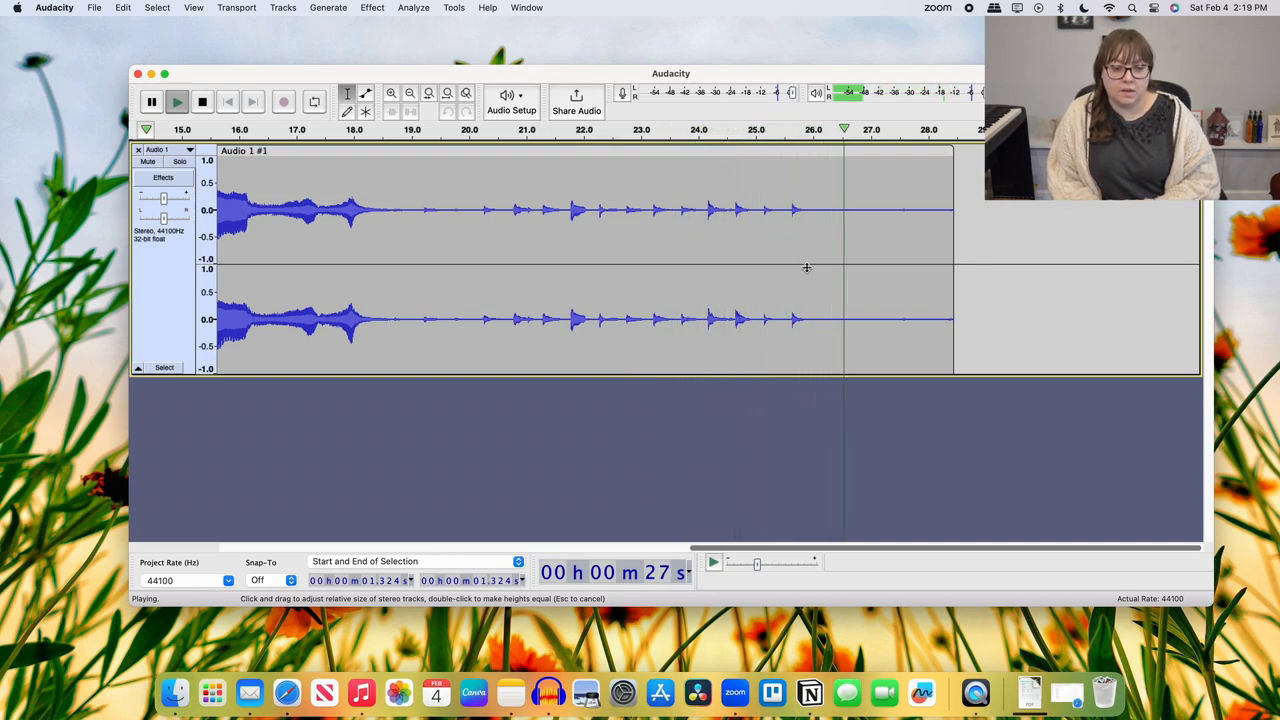
click(202, 100)
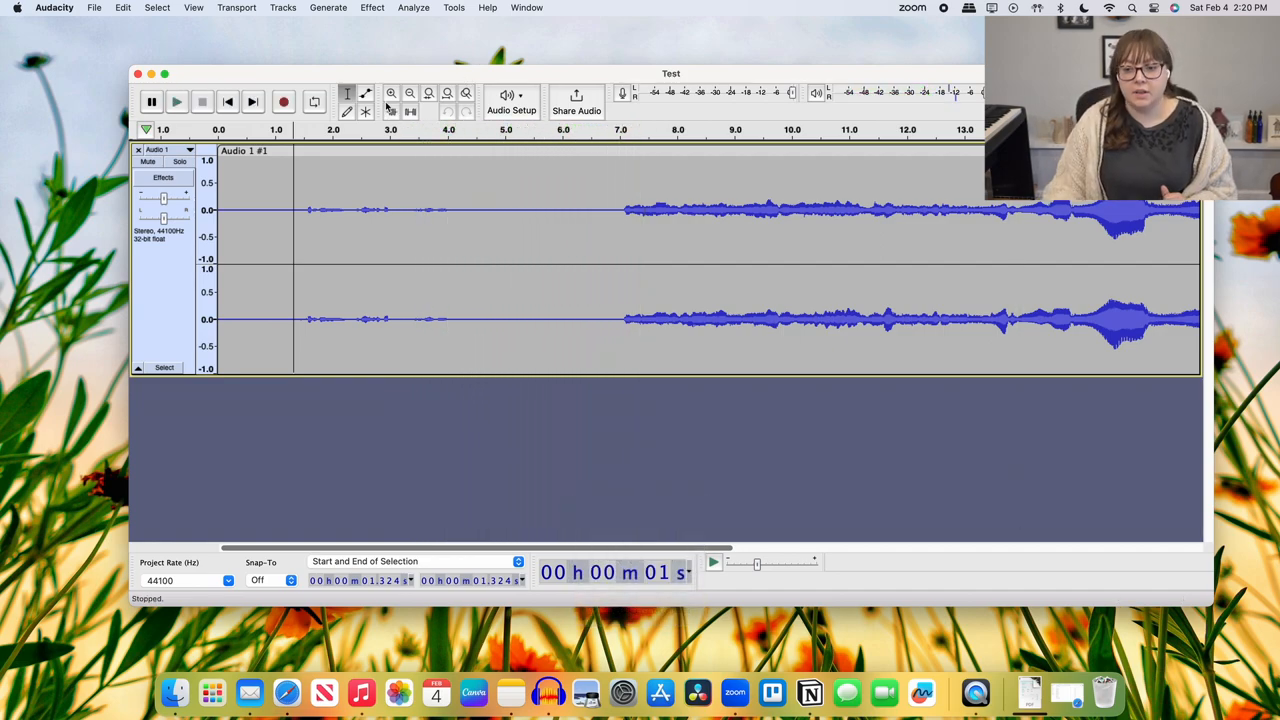
mouse_move(204, 100)
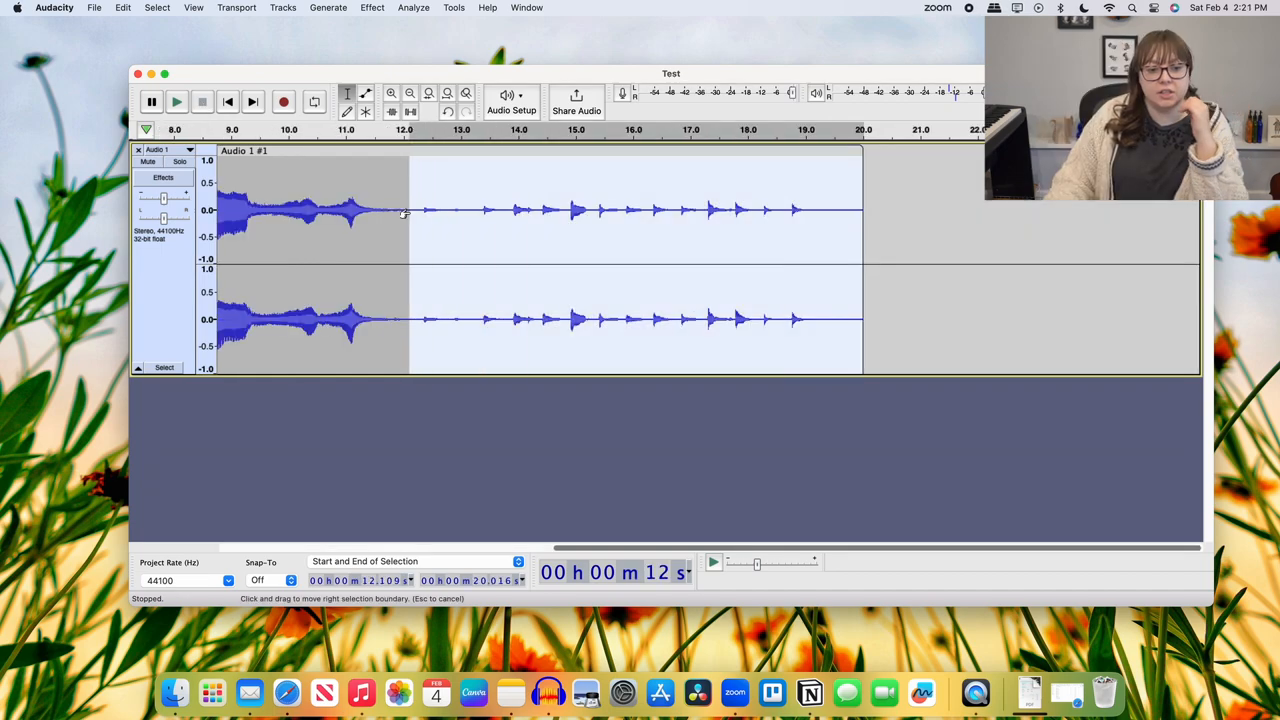
- Apply the Reverb effect (Effect > Delay and Reverb) to the selected 12–20 s passage
click(372, 8)
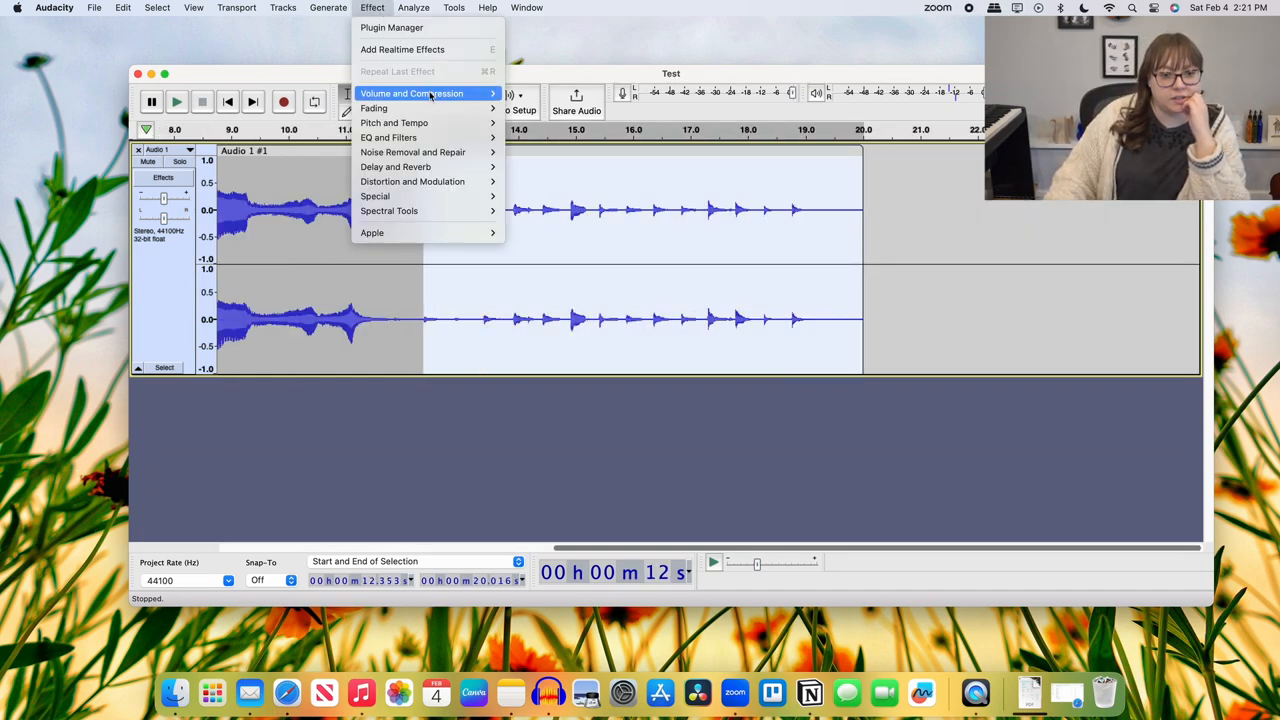
mouse_move(412, 94)
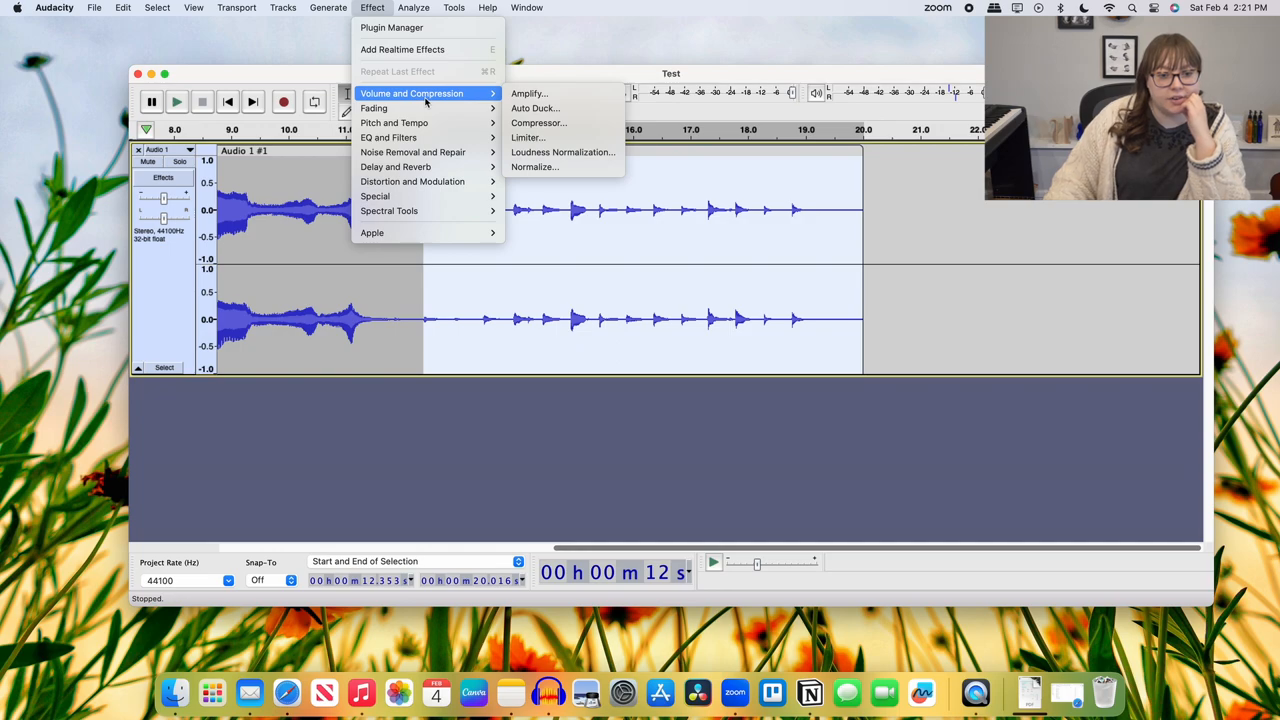
mouse_move(396, 166)
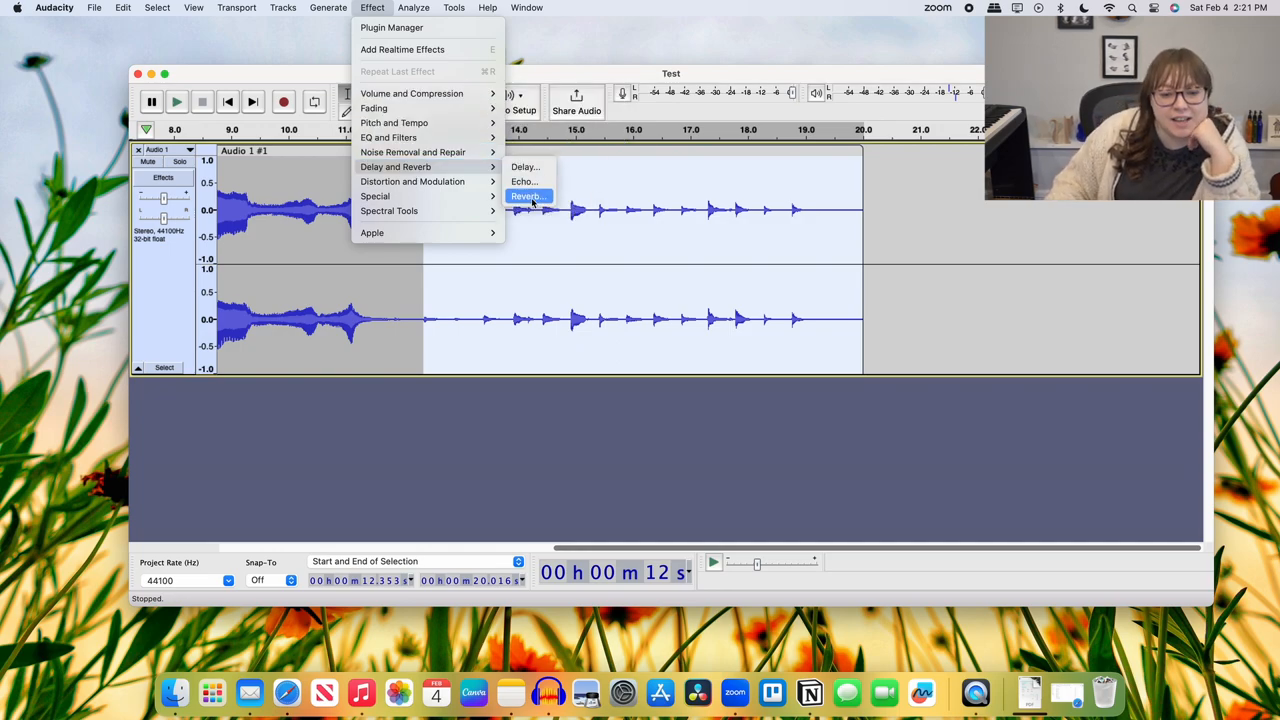
click(526, 196)
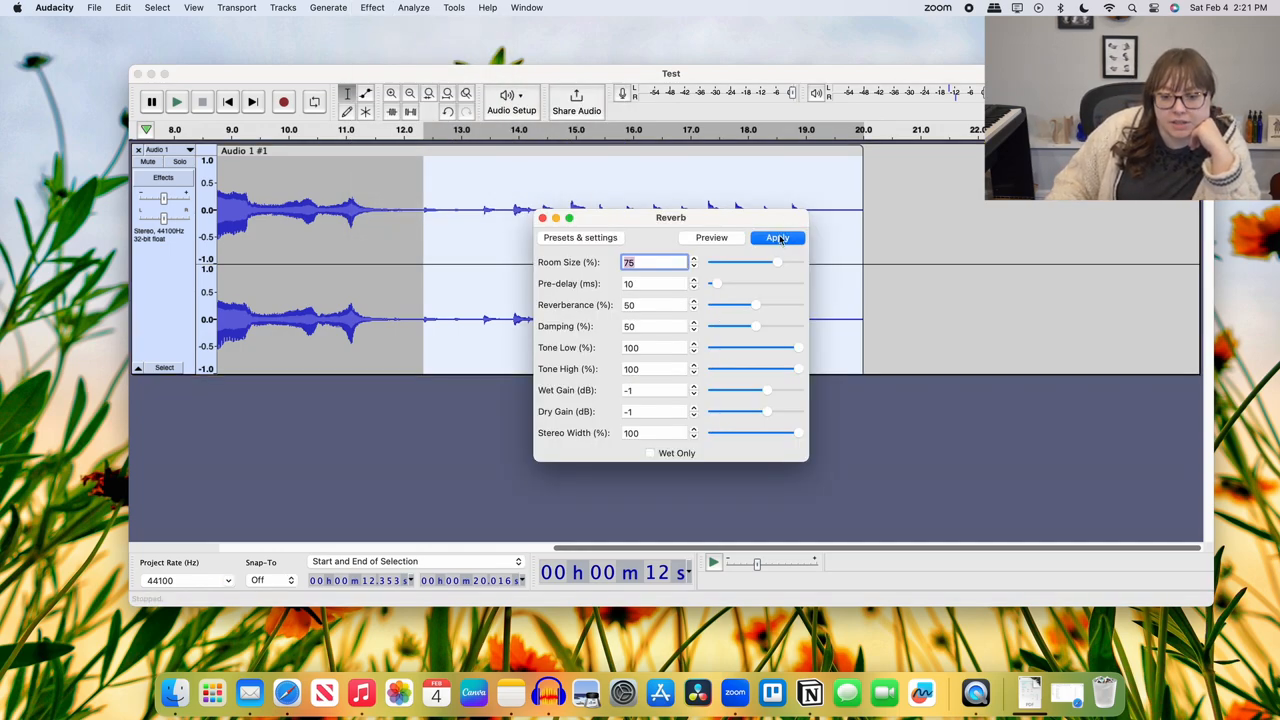
click(778, 236)
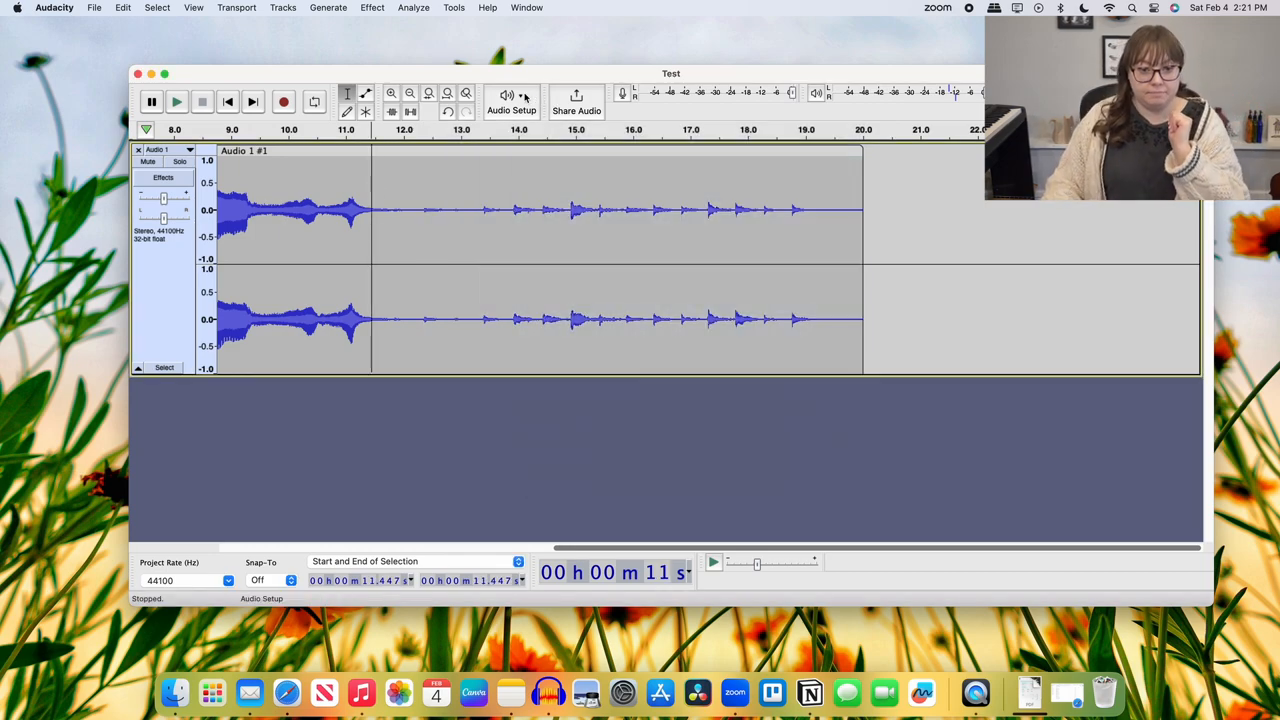
- Switch Audio Setup to another playback device and listen to the reverb-treated passage
click(512, 100)
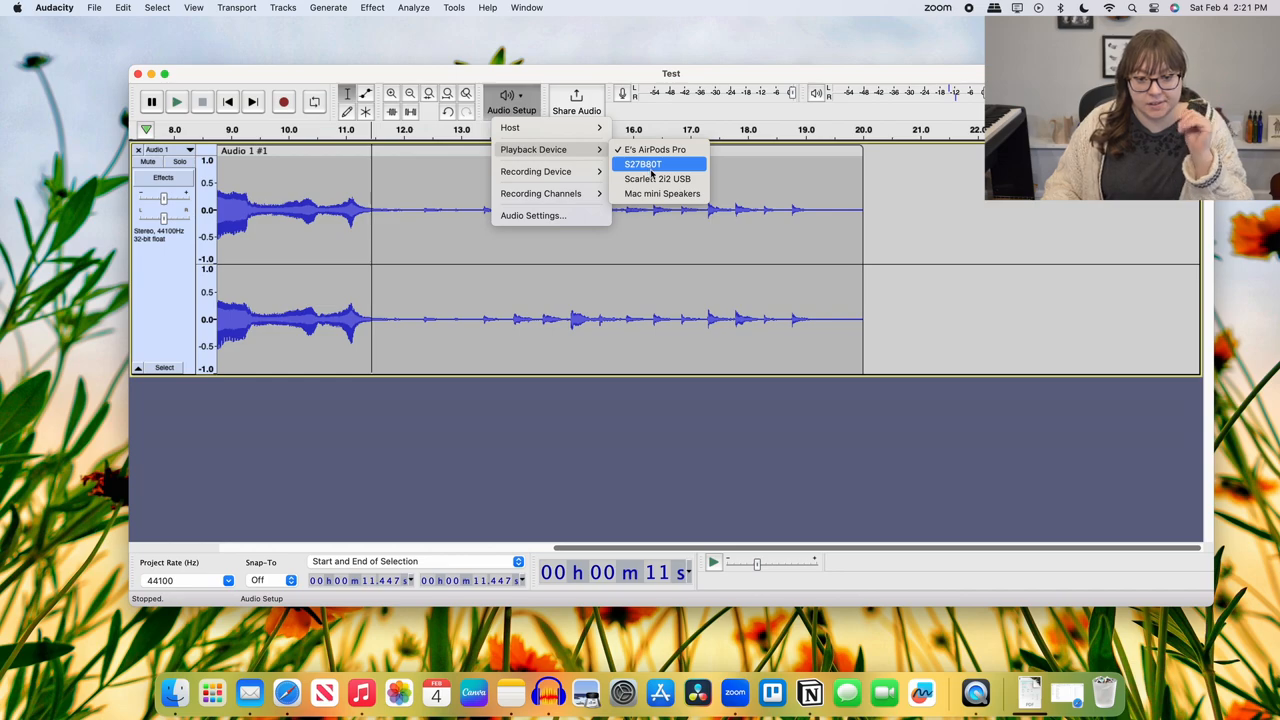
click(644, 164)
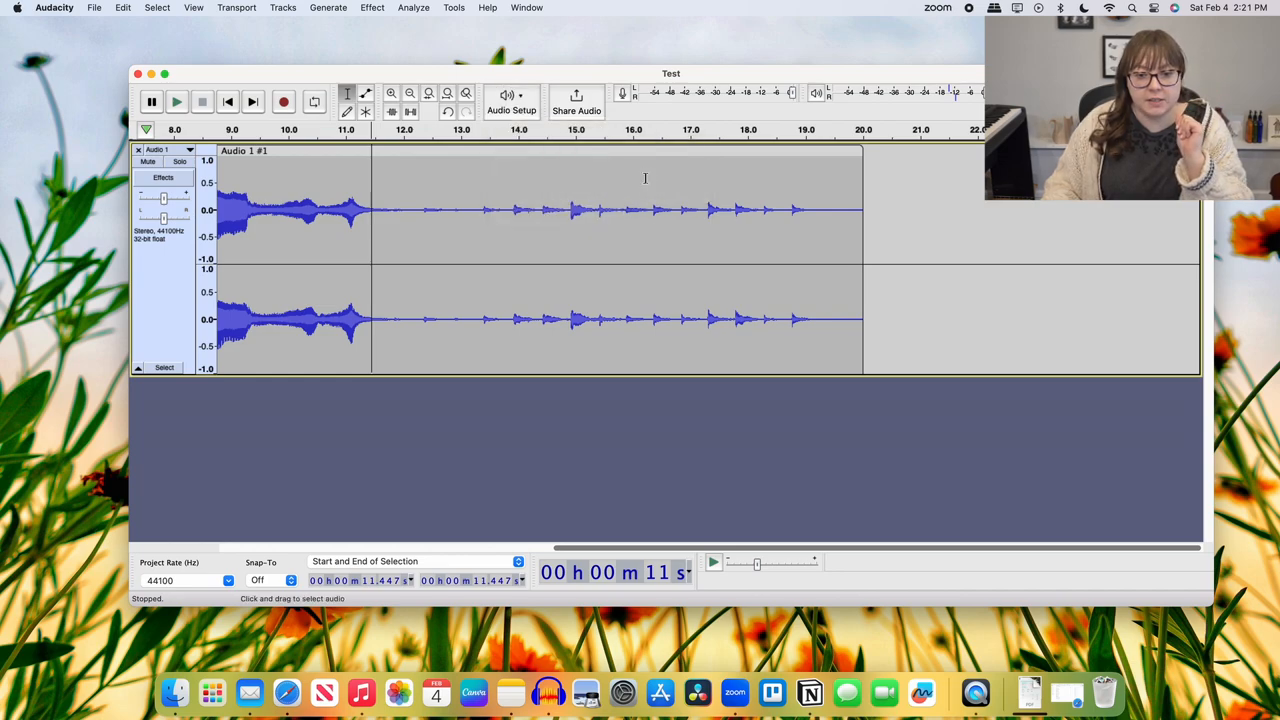
click(176, 100)
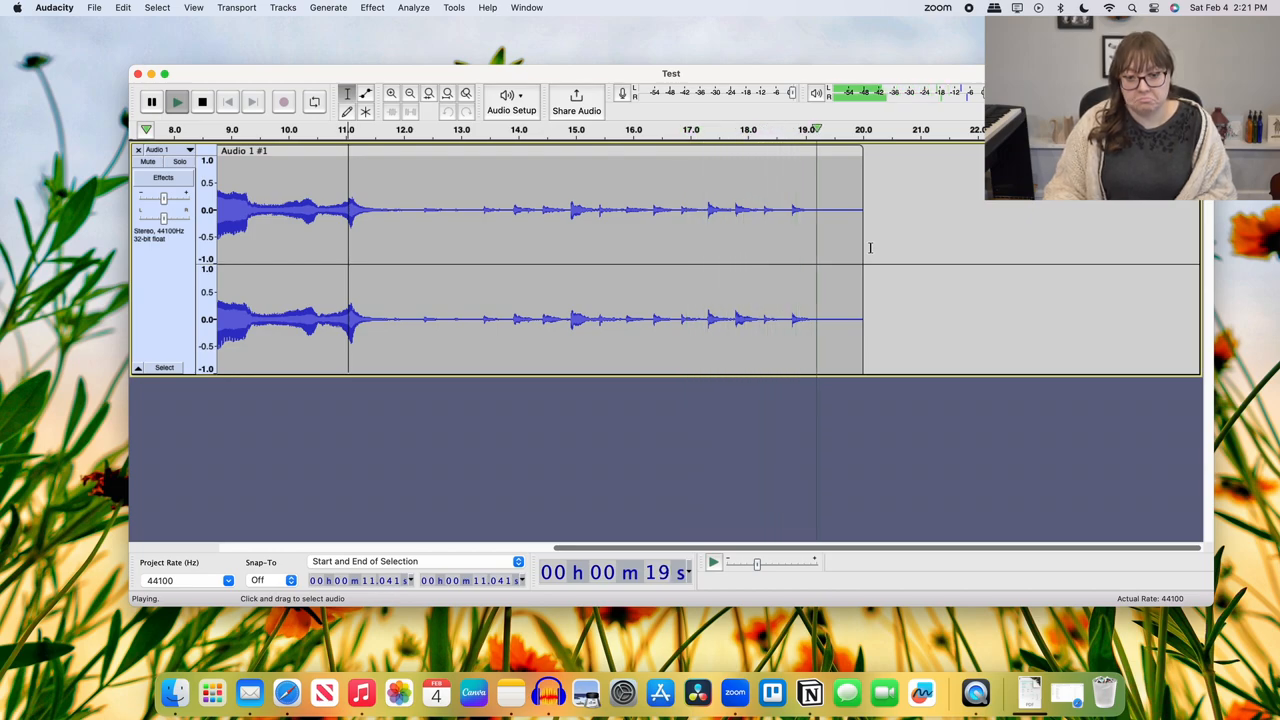
click(202, 100)
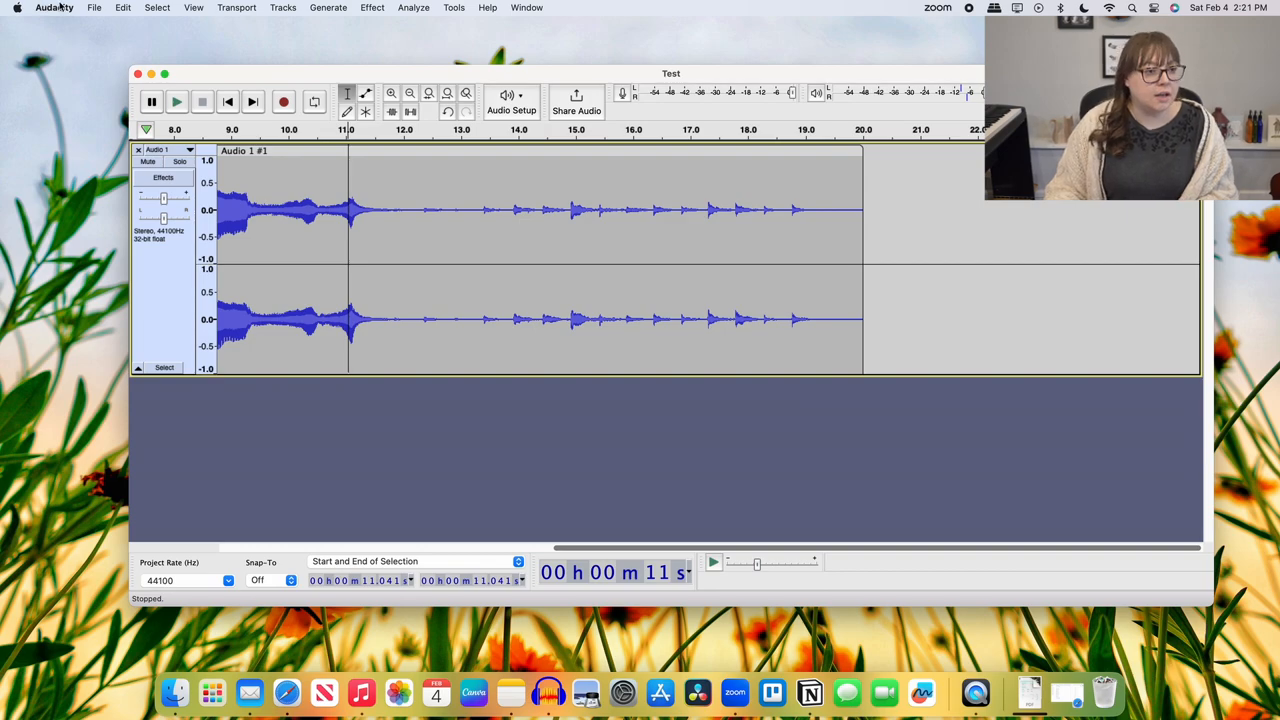
- Close the Audacity project window and return focus to the Finder desktop
click(94, 8)
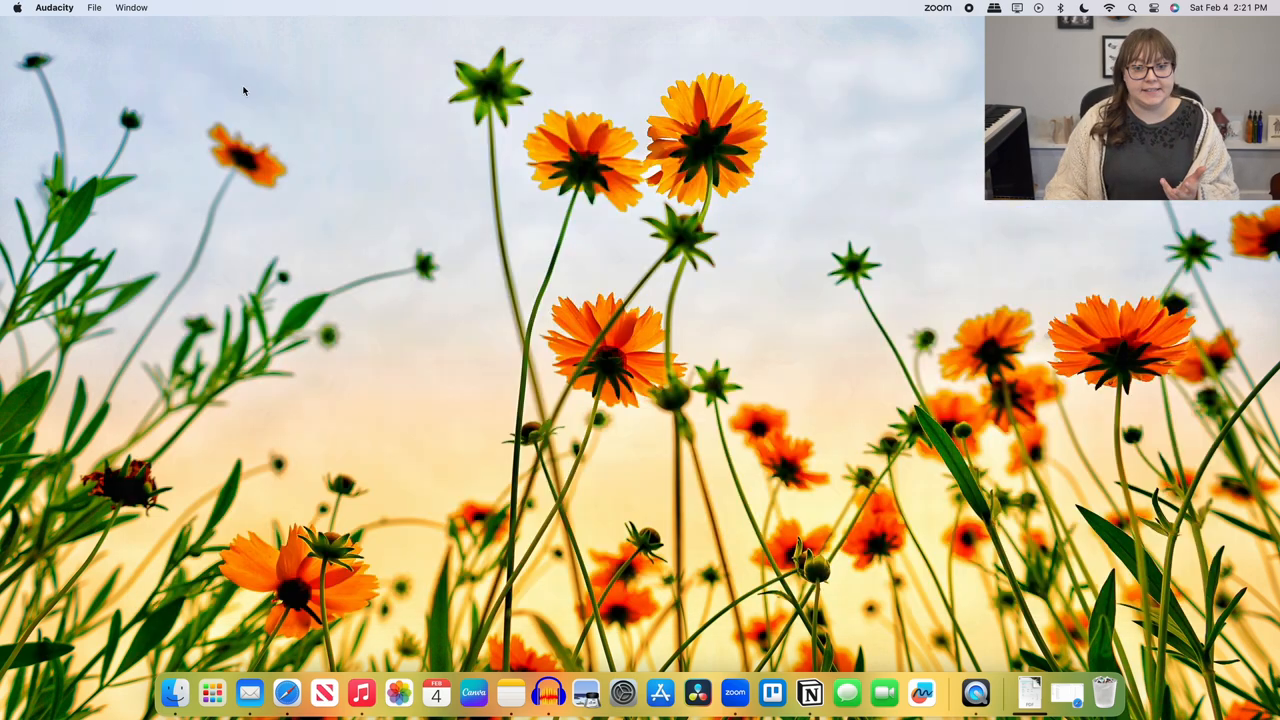
click(524, 140)
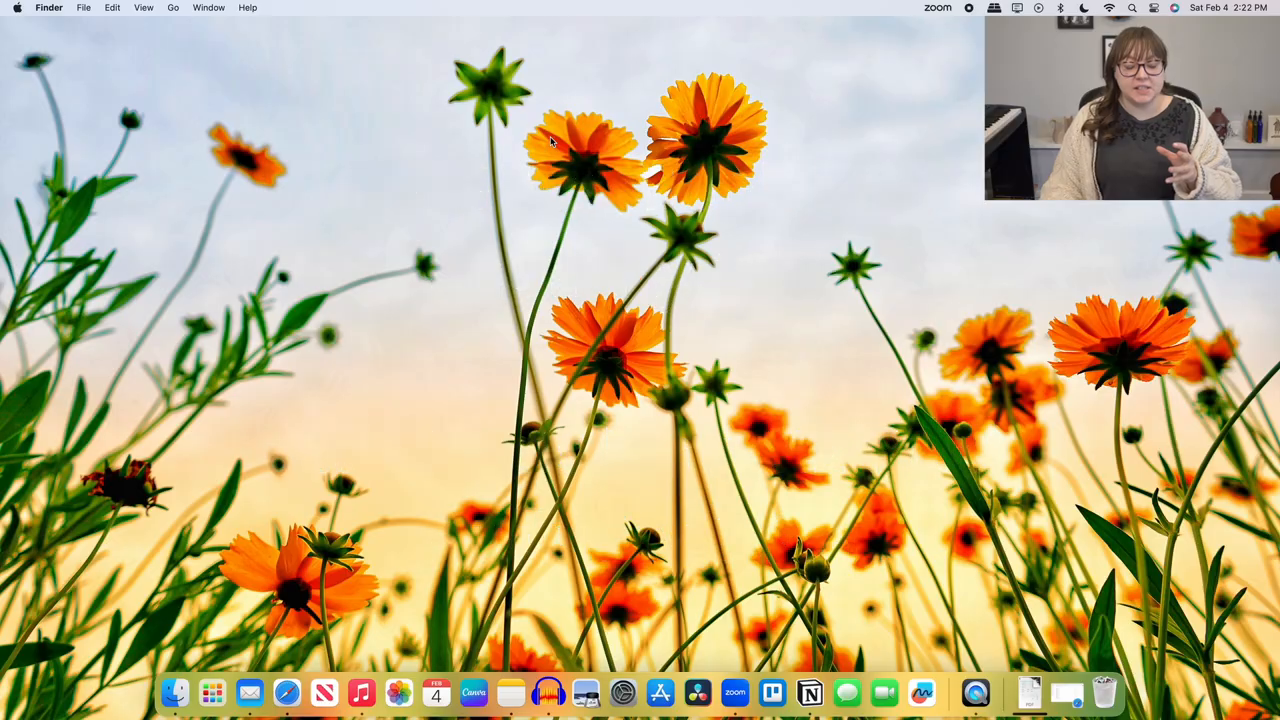
- Launch Canva from the Dock, go to Home and scroll through Recent designs
click(472, 692)
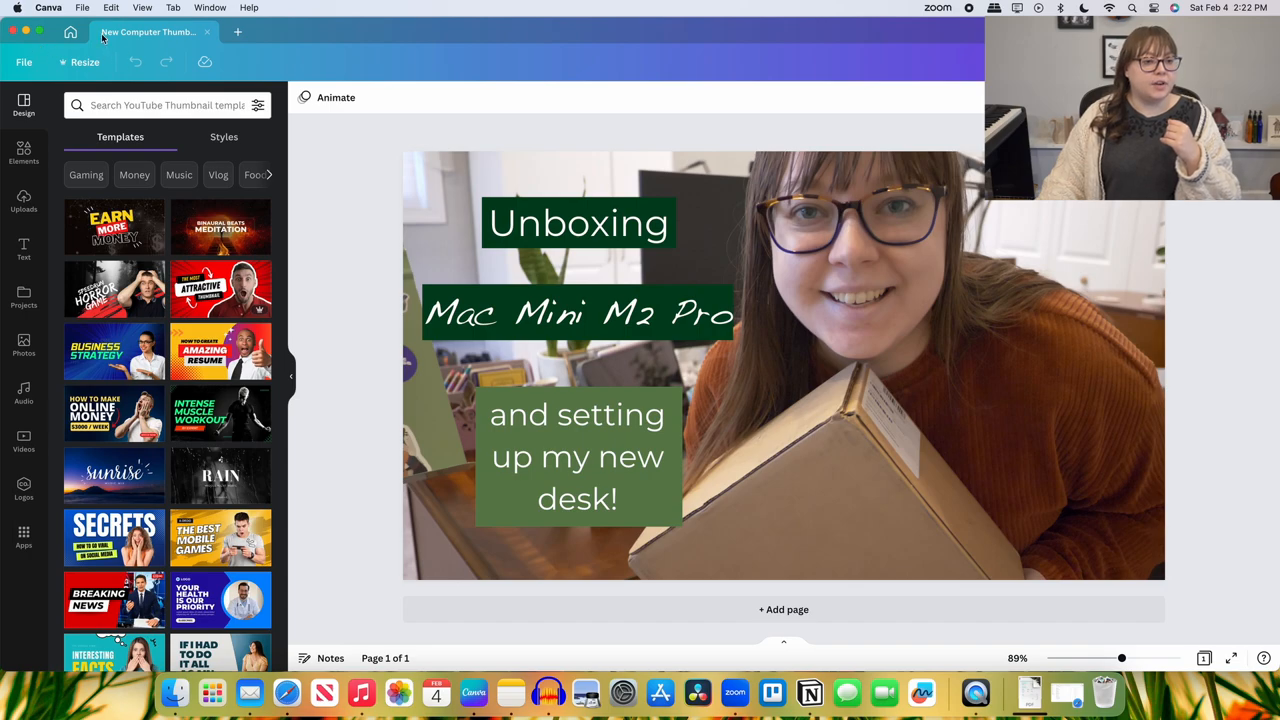
click(70, 32)
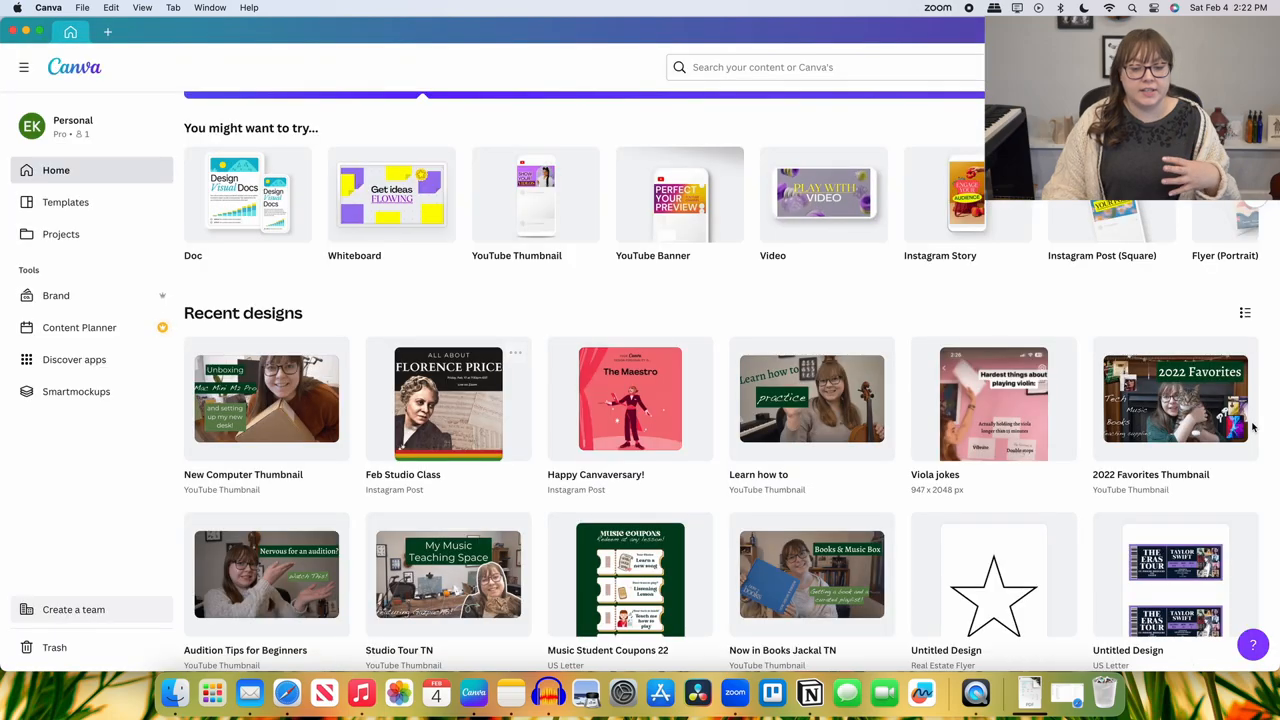
scroll(down, 3)
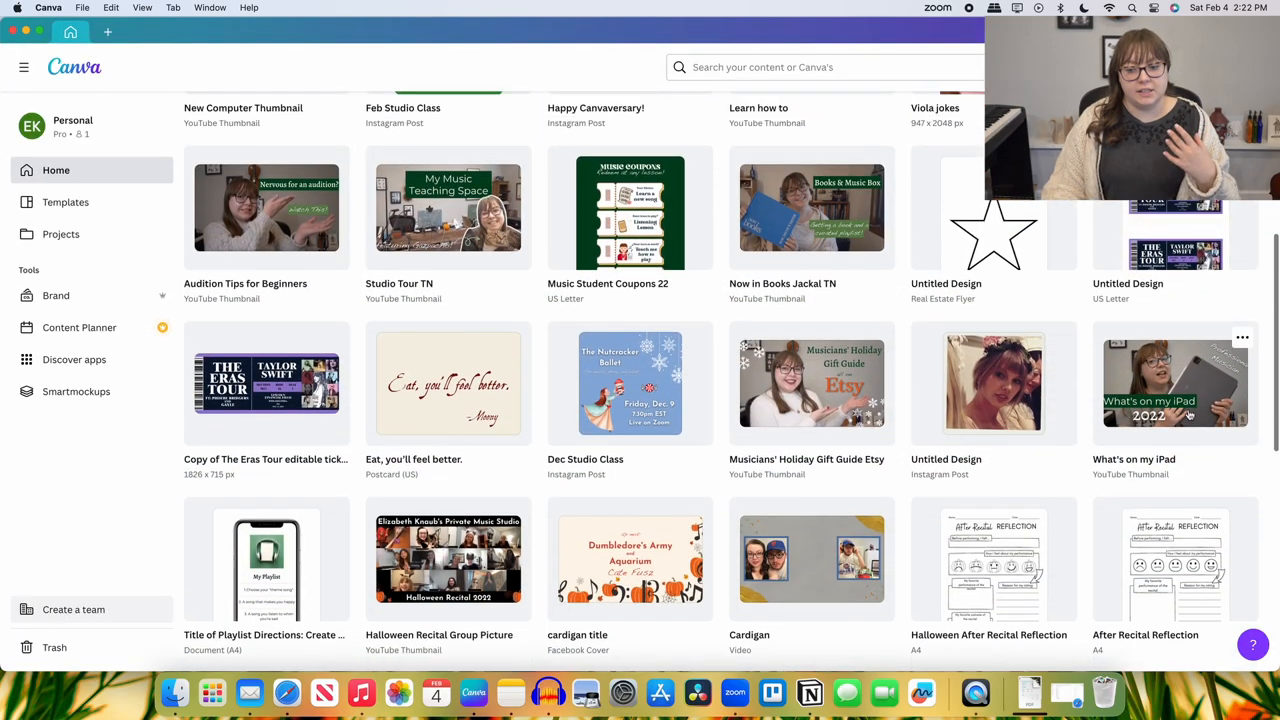